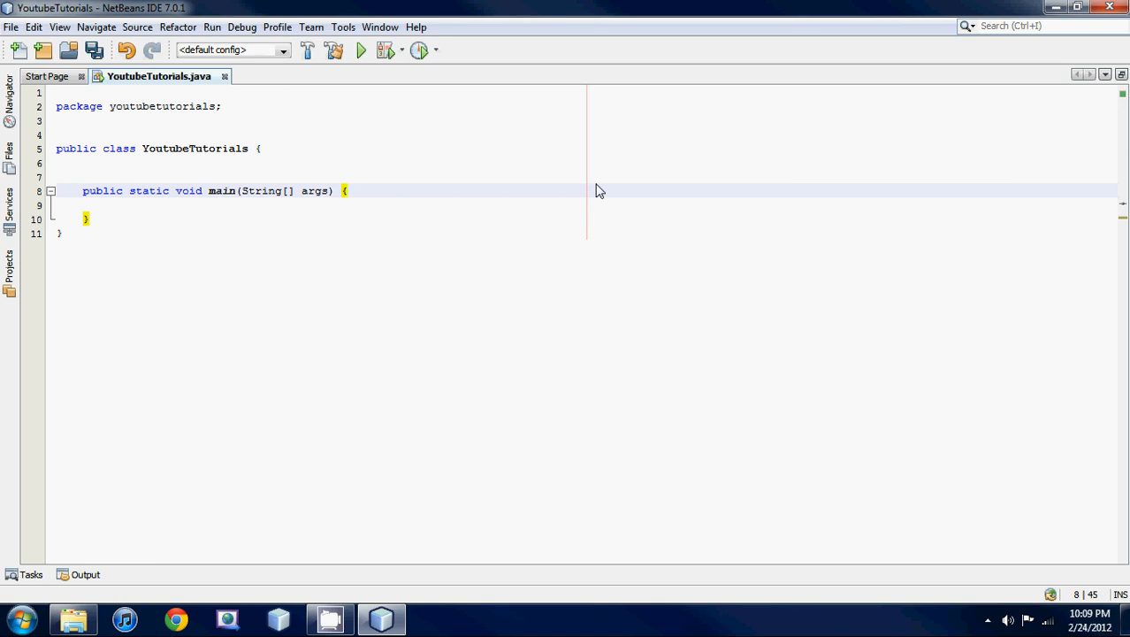
Step: Declare int theNumber = -67; inside the main method
{"action": "left_click", "coordinate": [347, 190]}
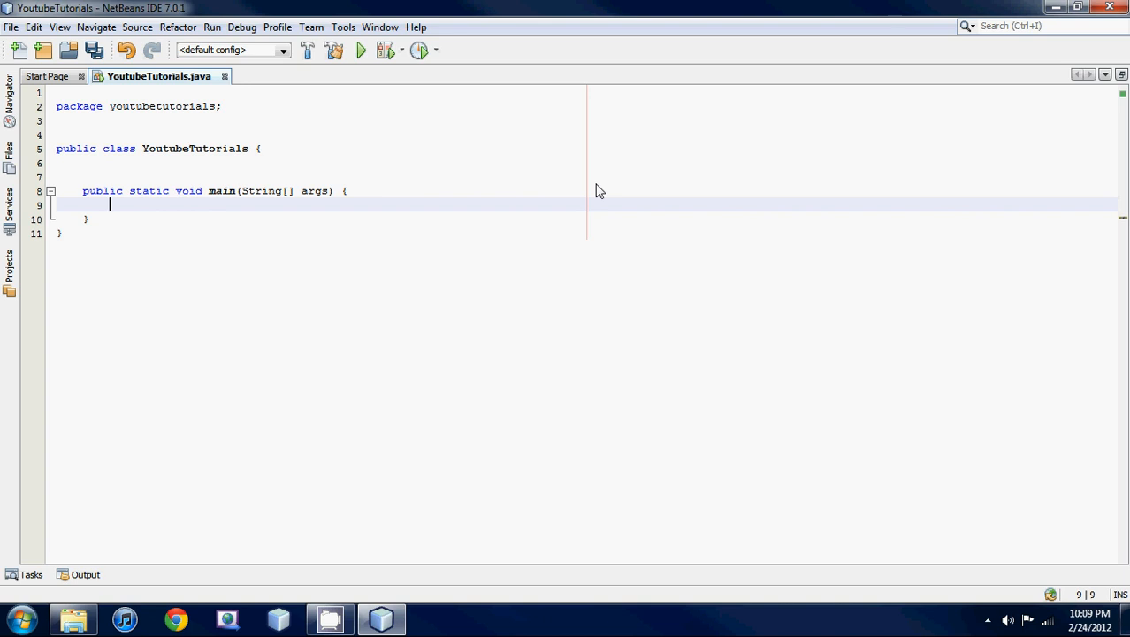
{"action": "type", "text": "i"}
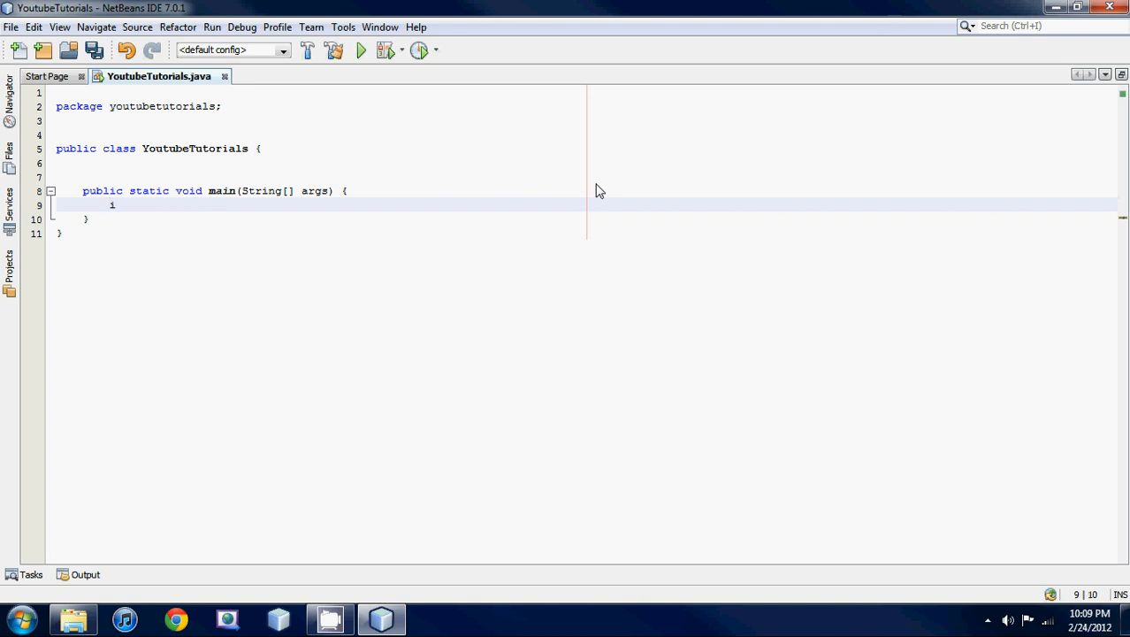
{"action": "type", "text": "n"}
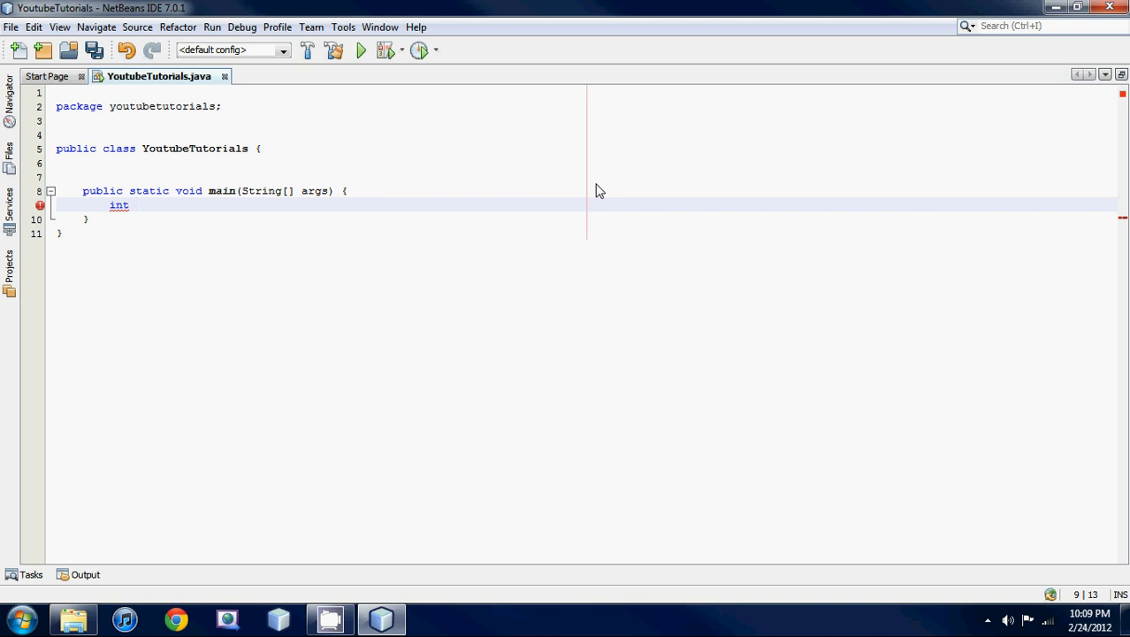
{"action": "type", "text": "theNum"}
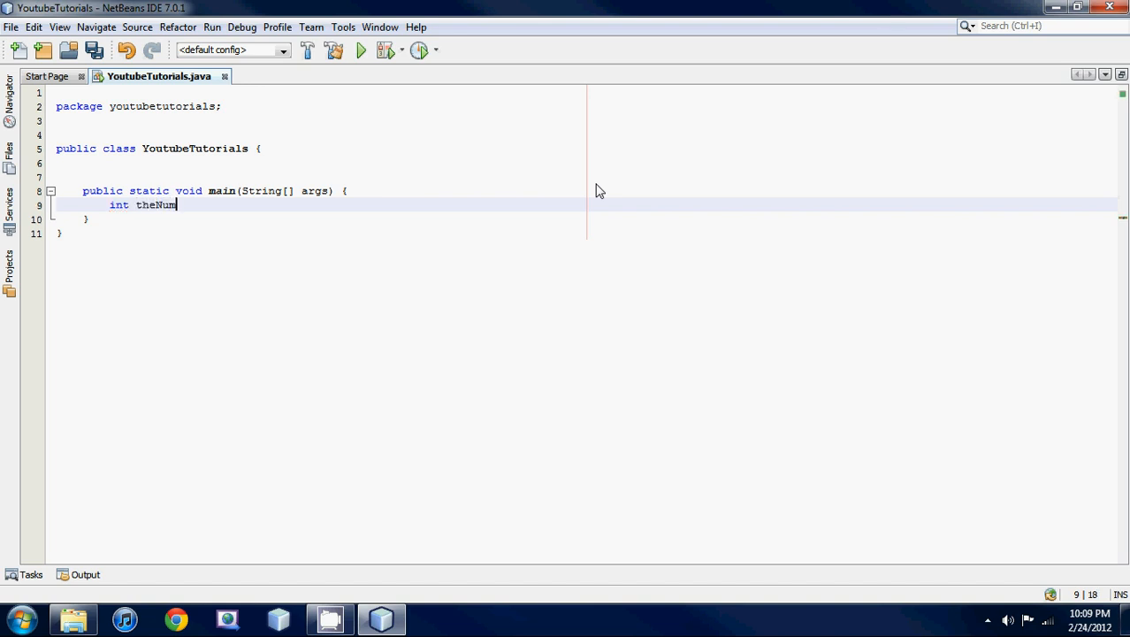
{"action": "type", "text": "ber ="}
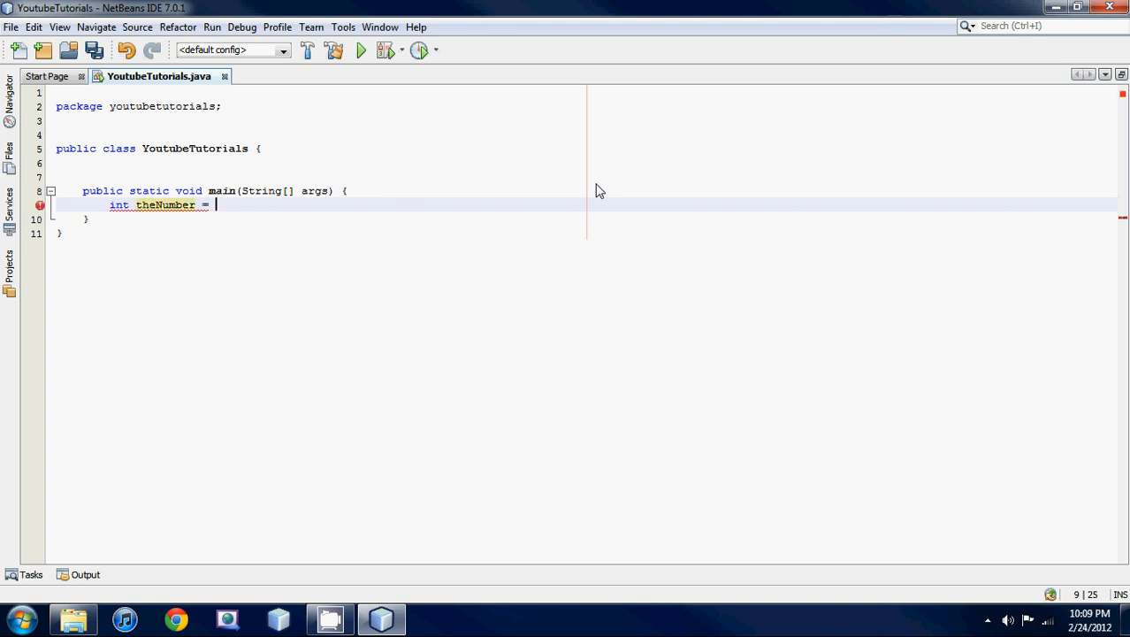
{"action": "type", "text": "-67;"}
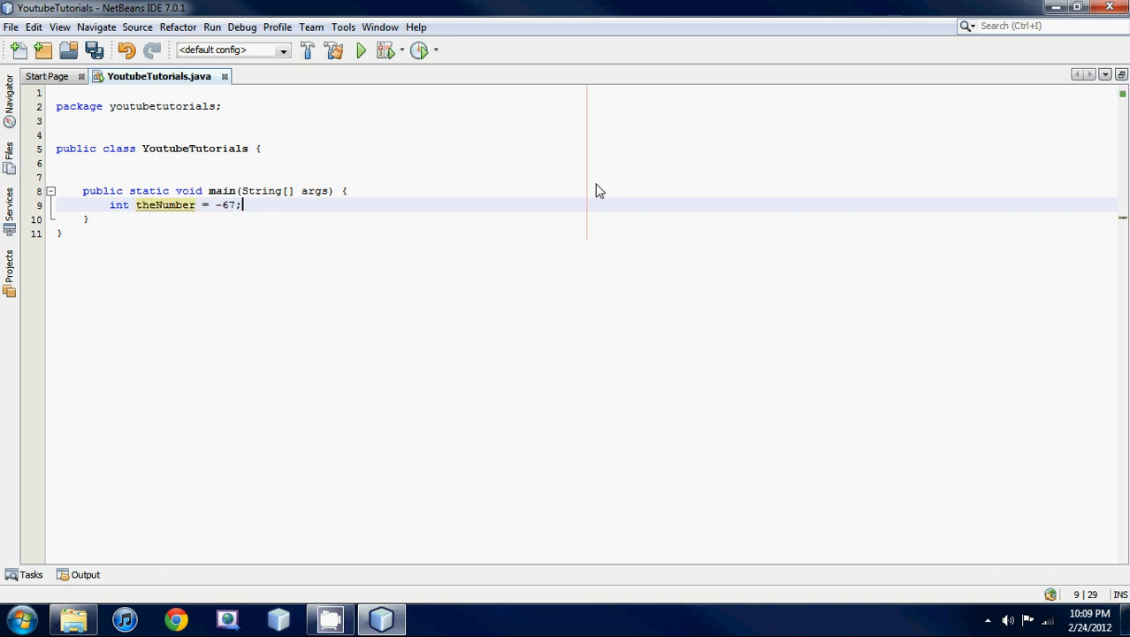
Step: Add System.out.println(theNumber + 3); on the next line
{"action": "type", "text": "System.out.println();"}
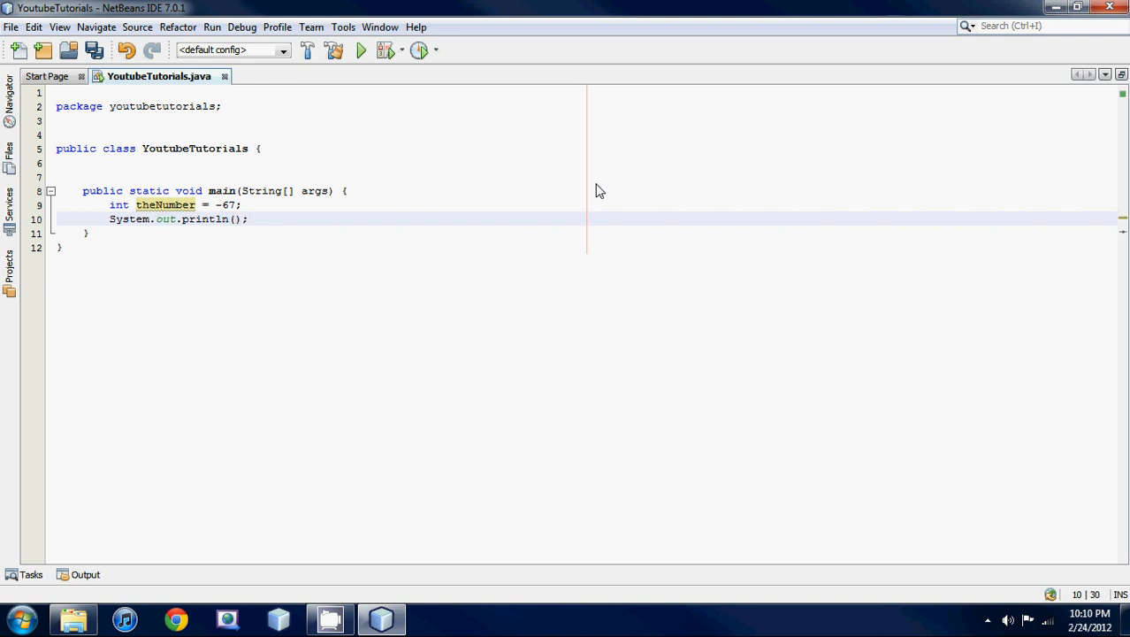
{"action": "type", "text": "then"}
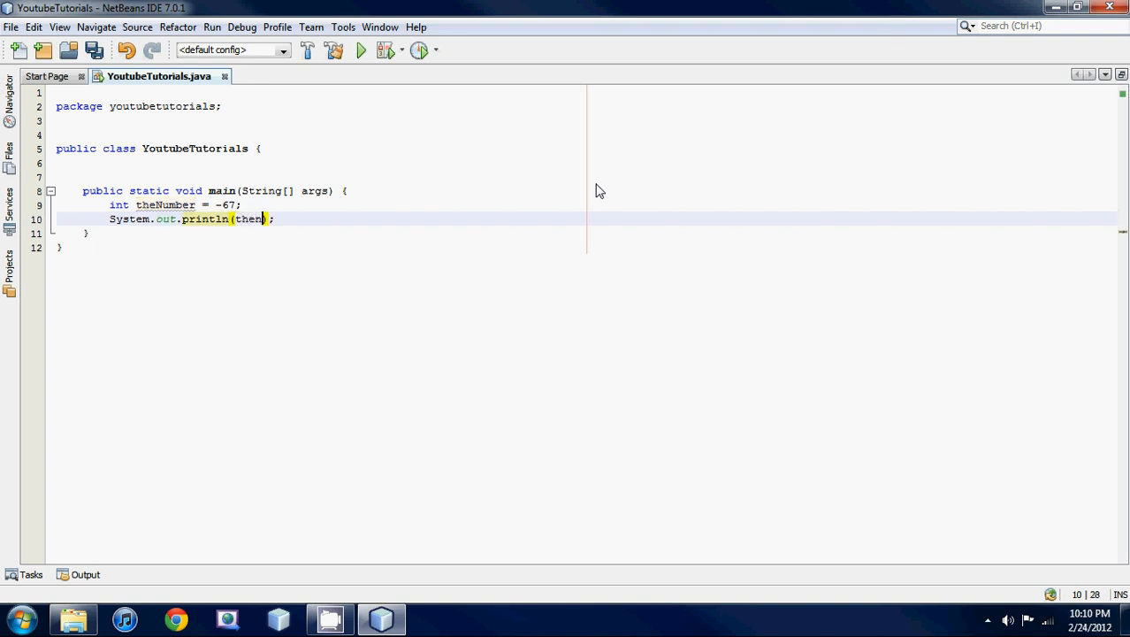
{"action": "type", "text": "theNu"}
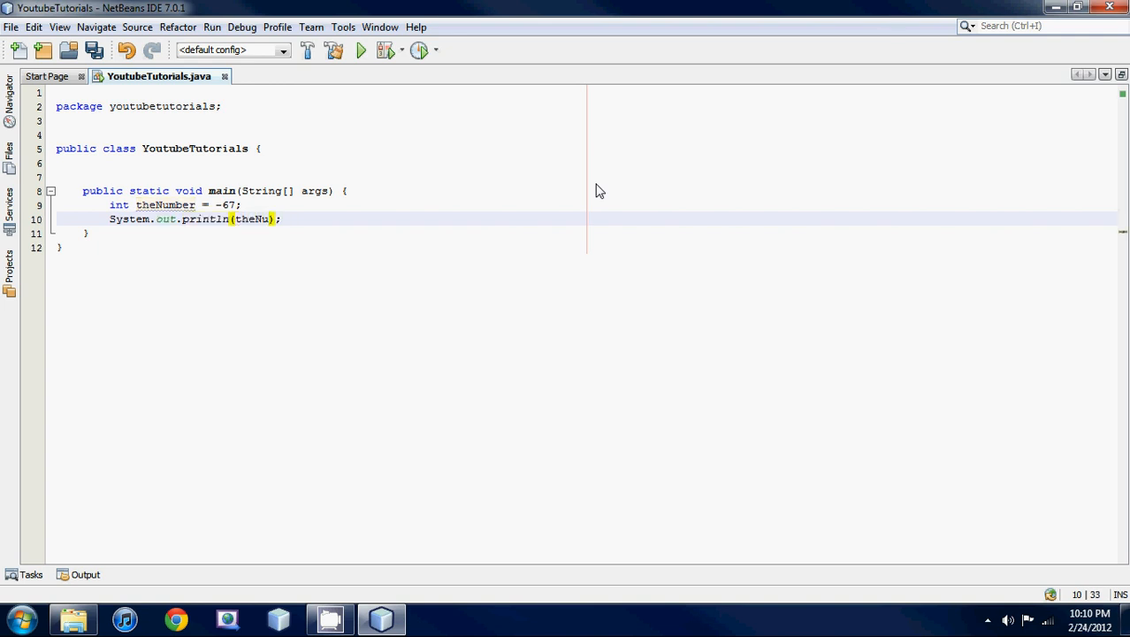
{"action": "type", "text": "mber +"}
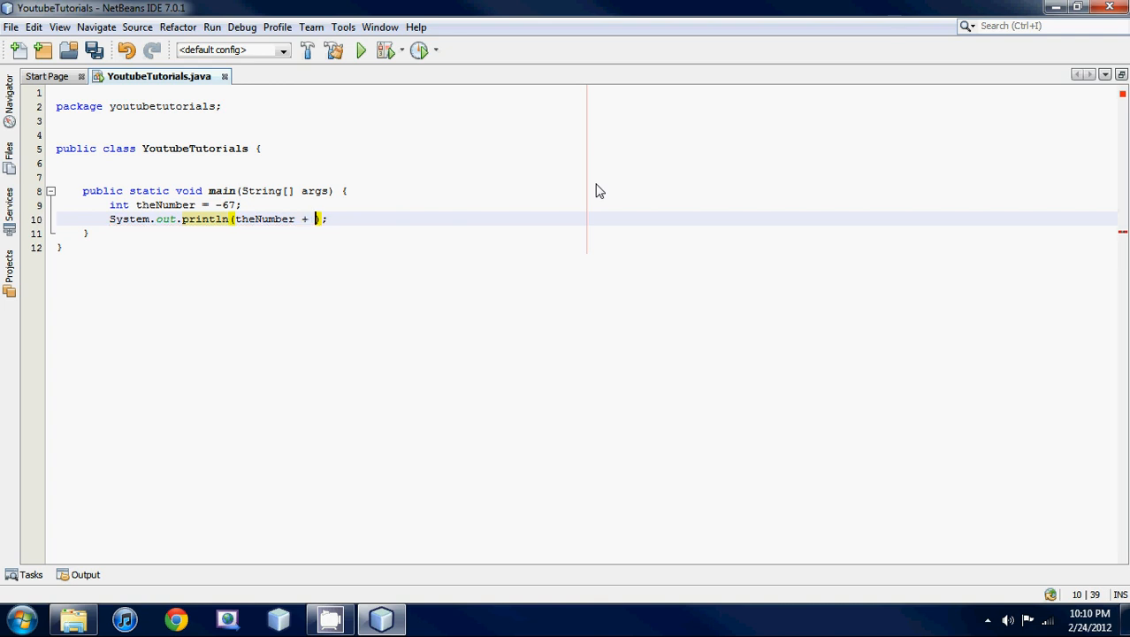
{"action": "type", "text": "3"}
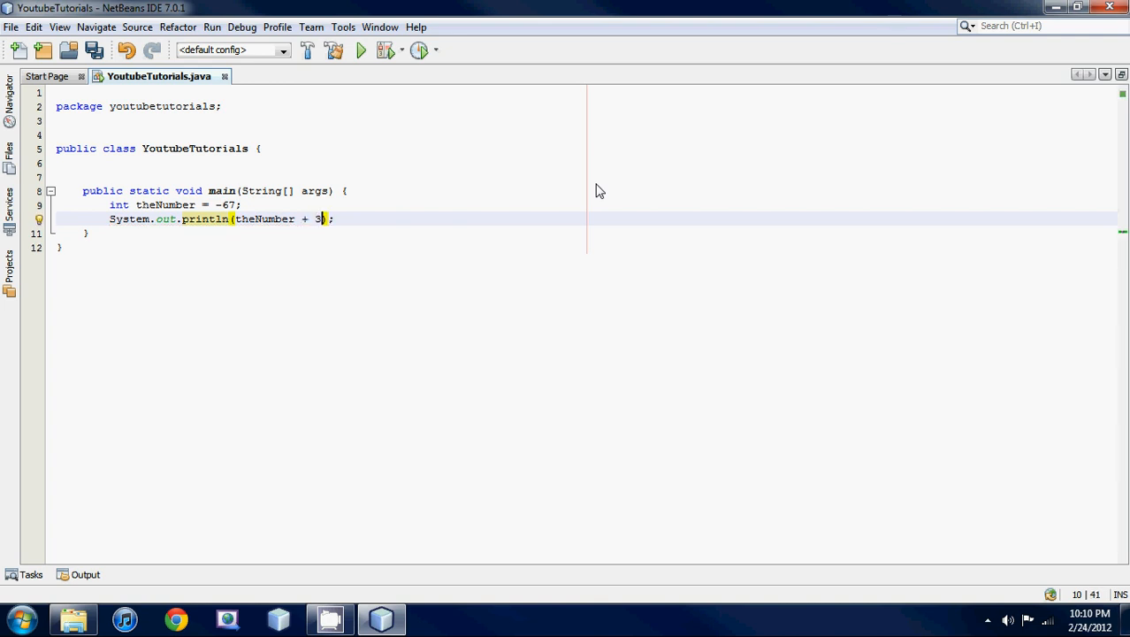
Step: Run the project with + for -64, then with * for -201
{"action": "left_click", "coordinate": [211, 27]}
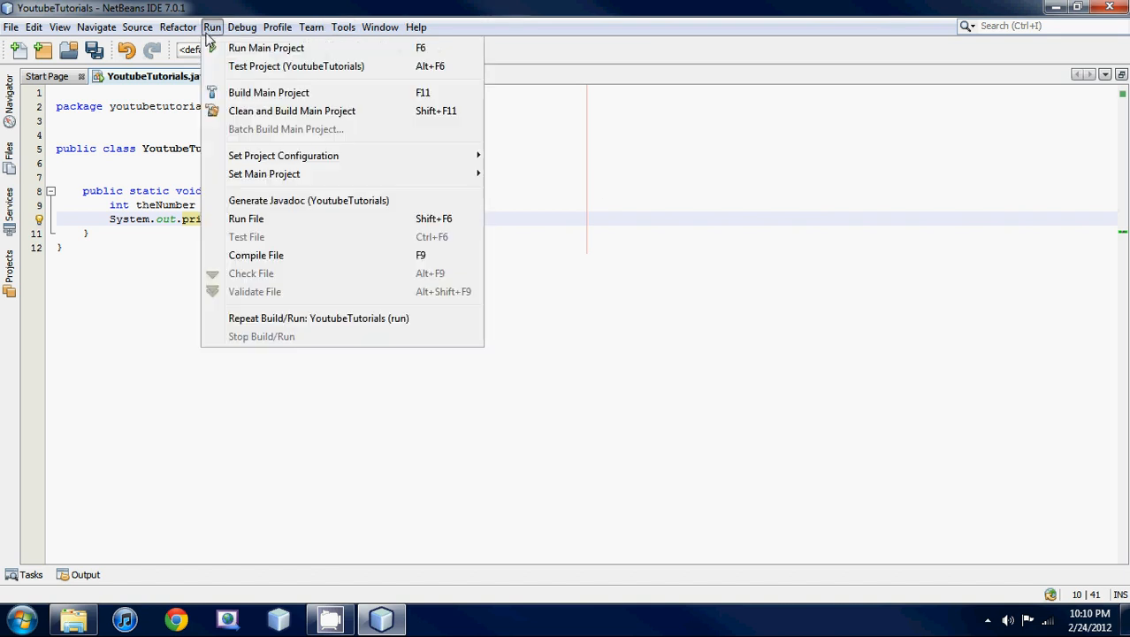
{"action": "left_click", "coordinate": [266, 48]}
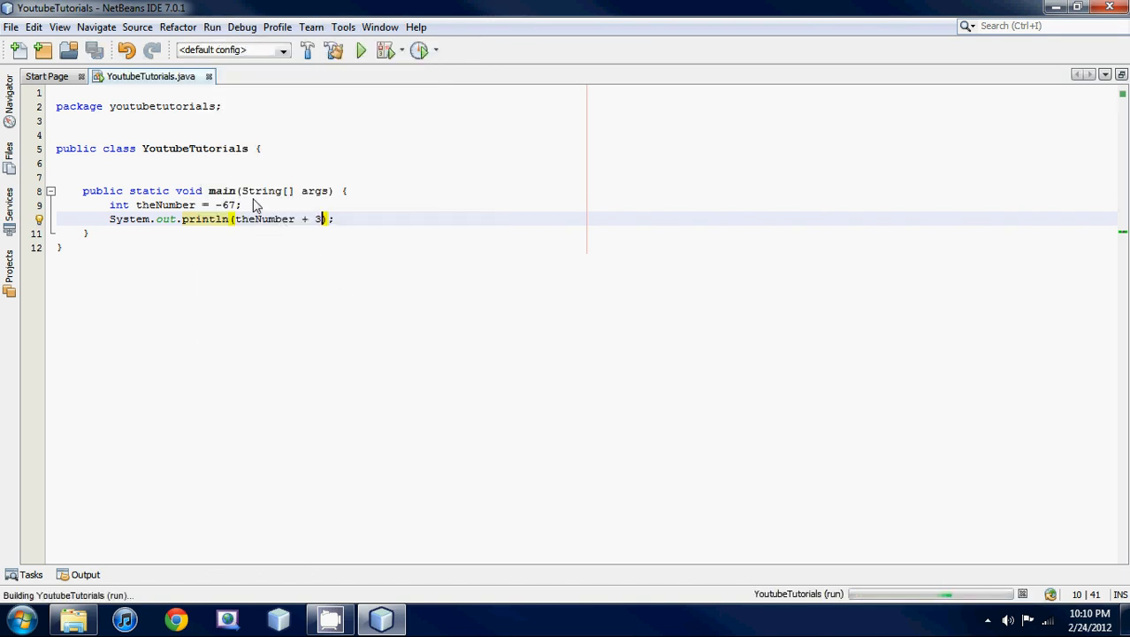
{"action": "left_click", "coordinate": [359, 49]}
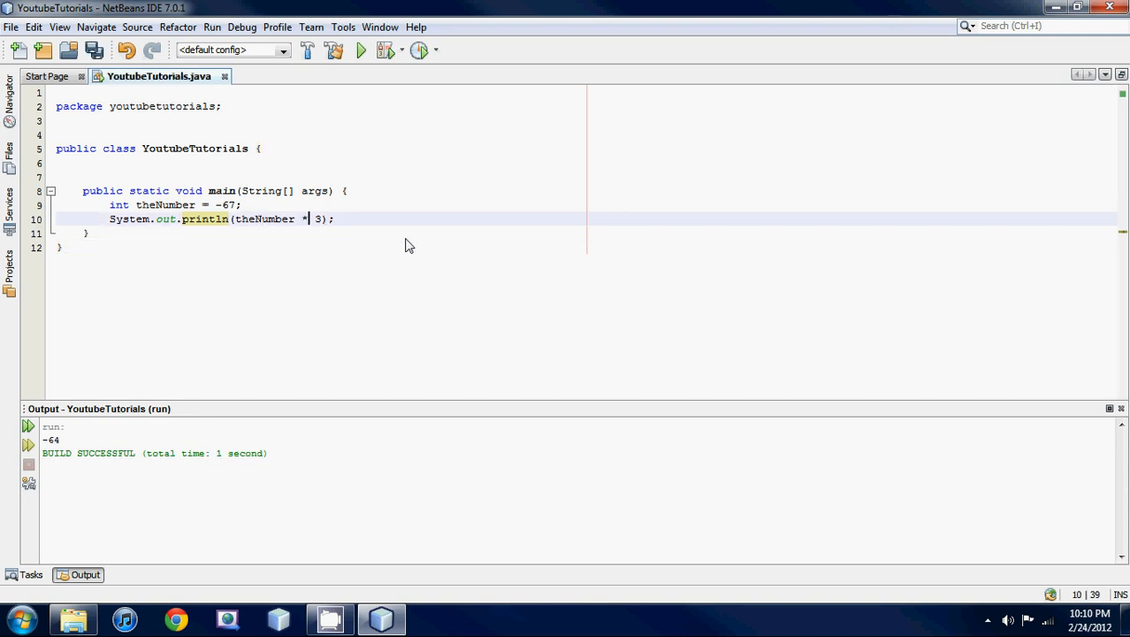
{"action": "left_click", "coordinate": [360, 51]}
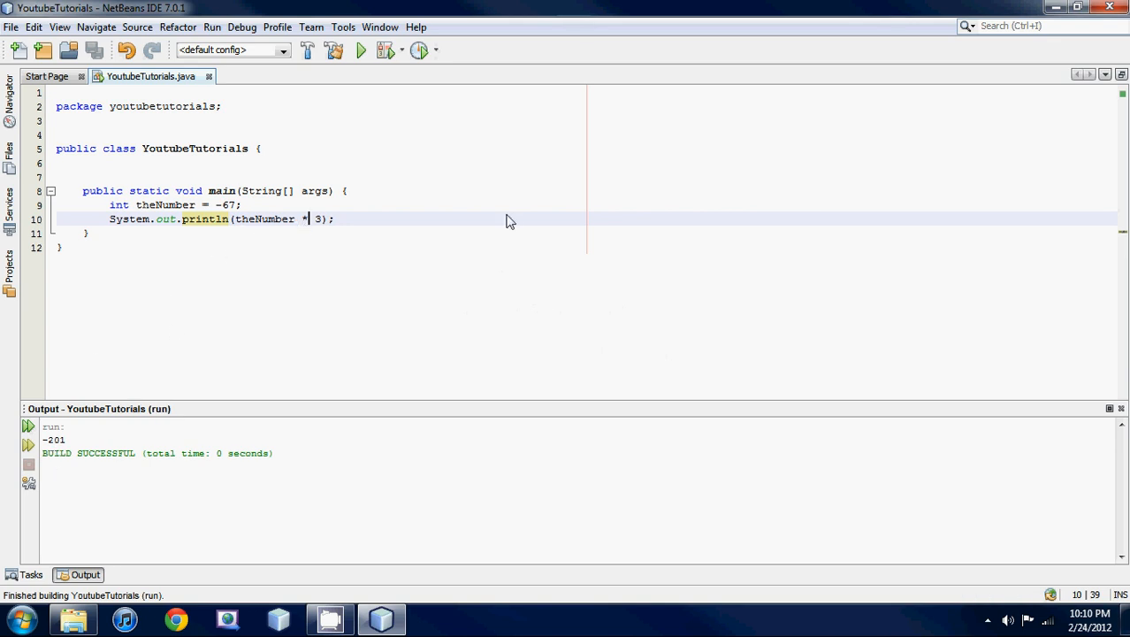
Step: Switch the operator to / and run for -22, then delete the operator
{"action": "type", "text": "/"}
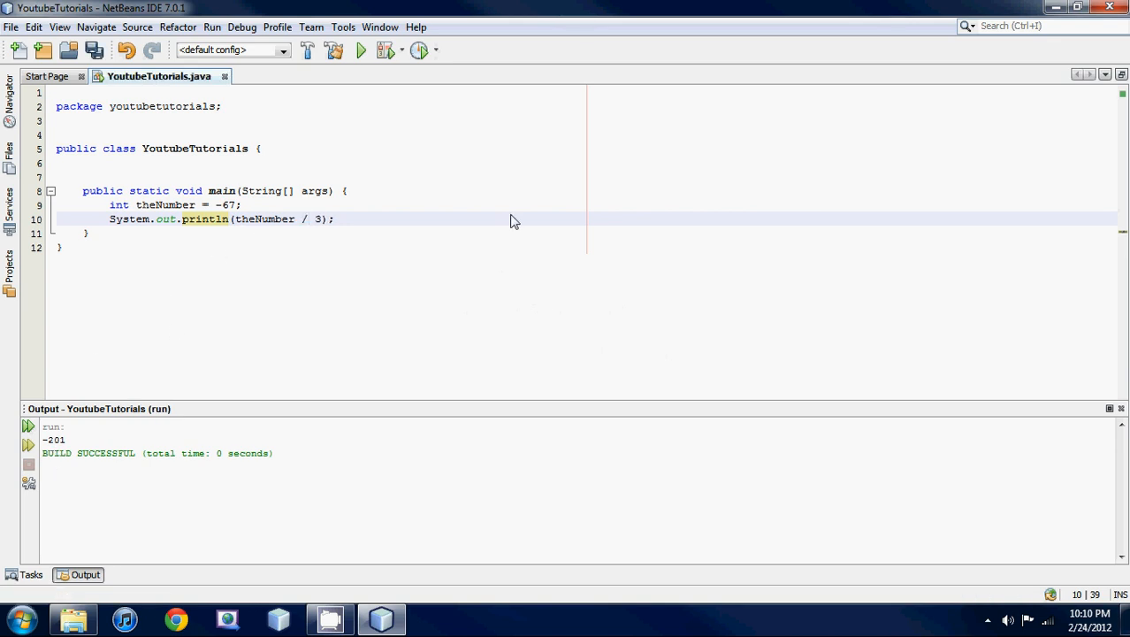
{"action": "left_click", "coordinate": [360, 49]}
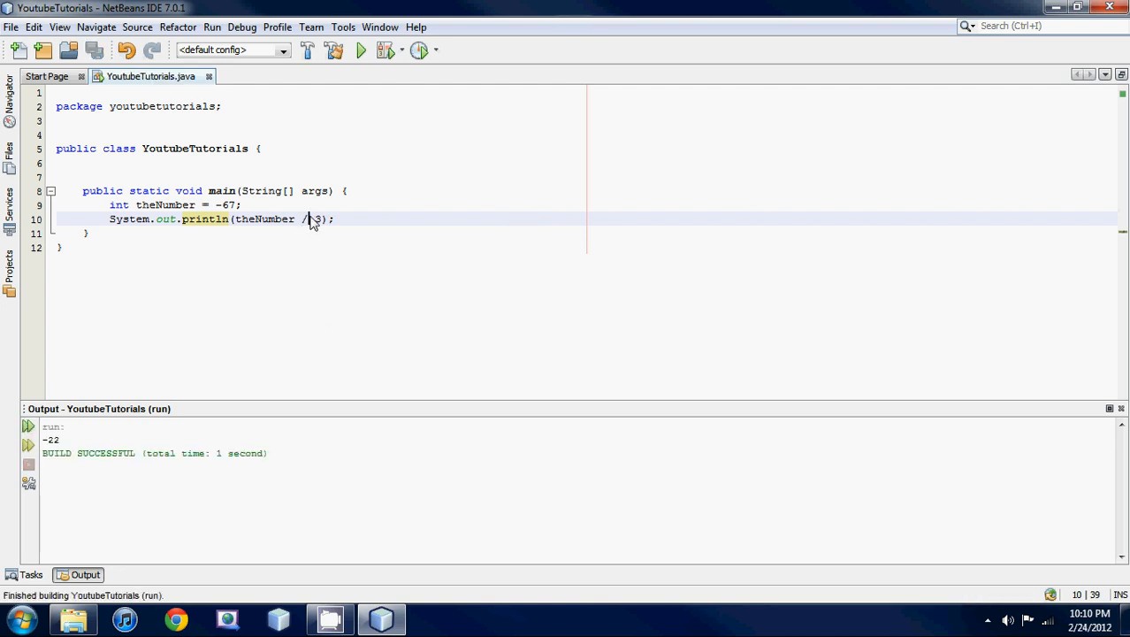
{"action": "key", "text": "Backspace"}
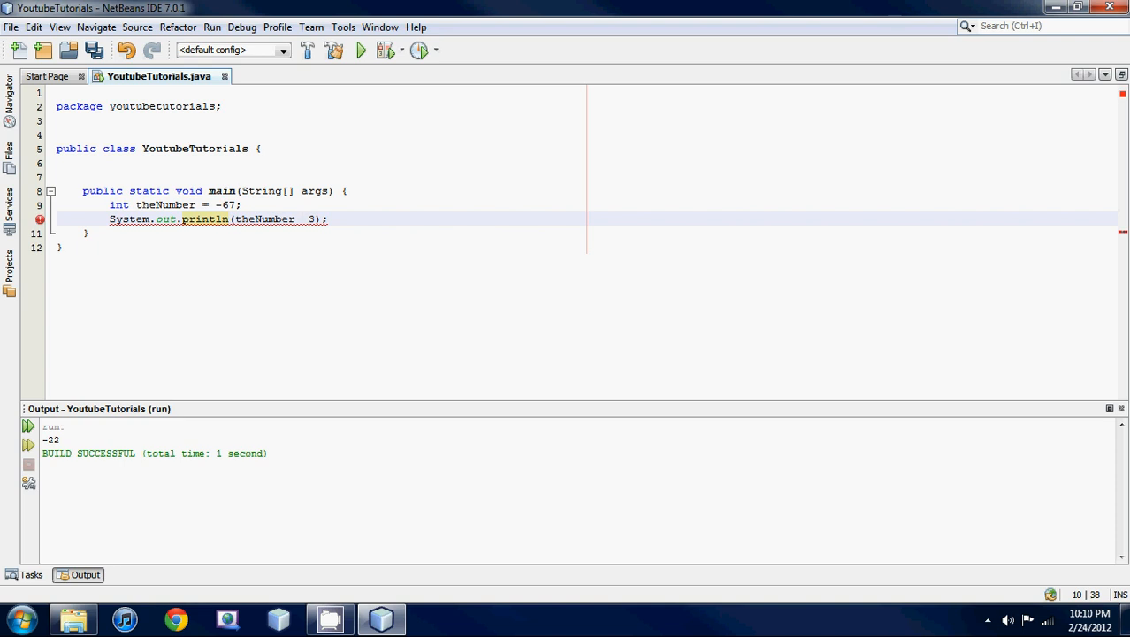
Step: Insert % between theNumber and 3, and change theNumber's value from -67 to 13
{"action": "type", "text": "%"}
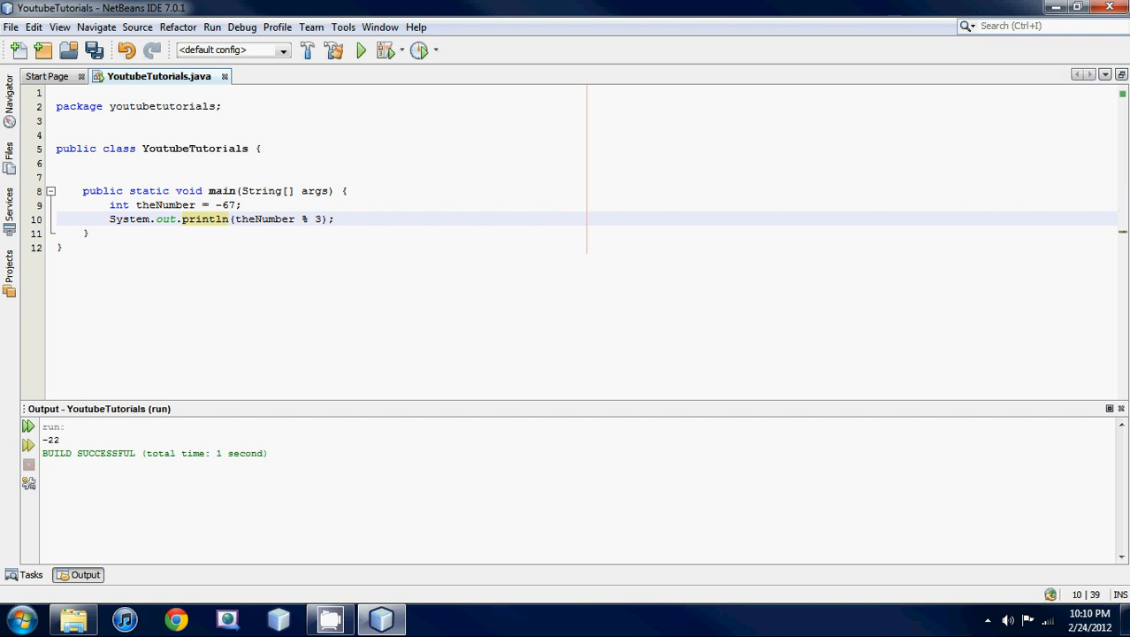
{"action": "left_click", "coordinate": [314, 218]}
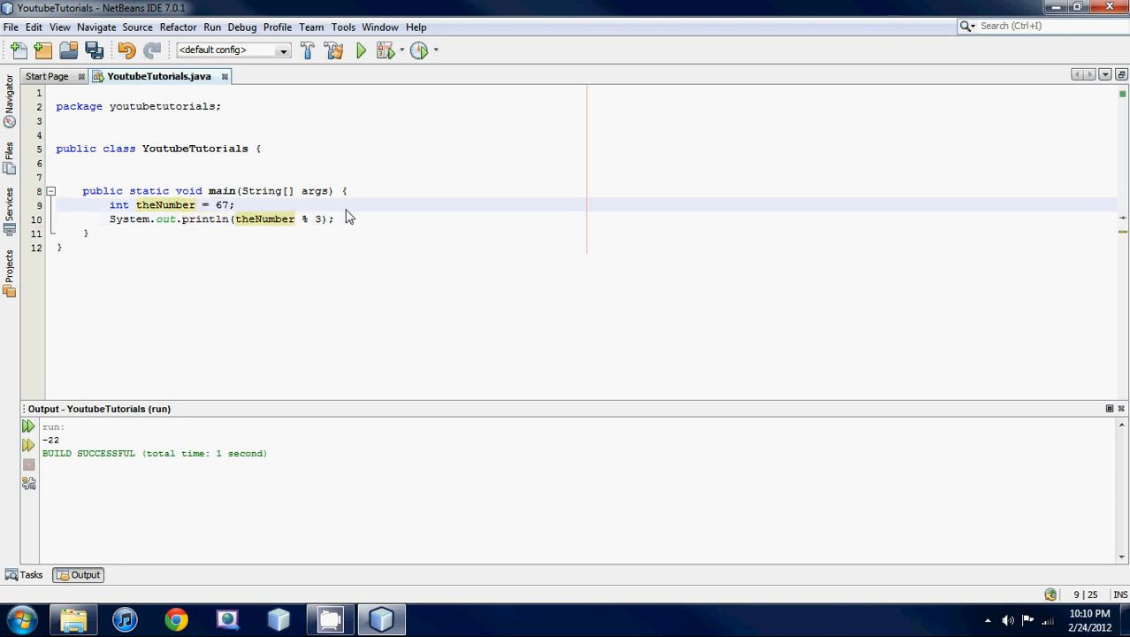
{"action": "type", "text": "13"}
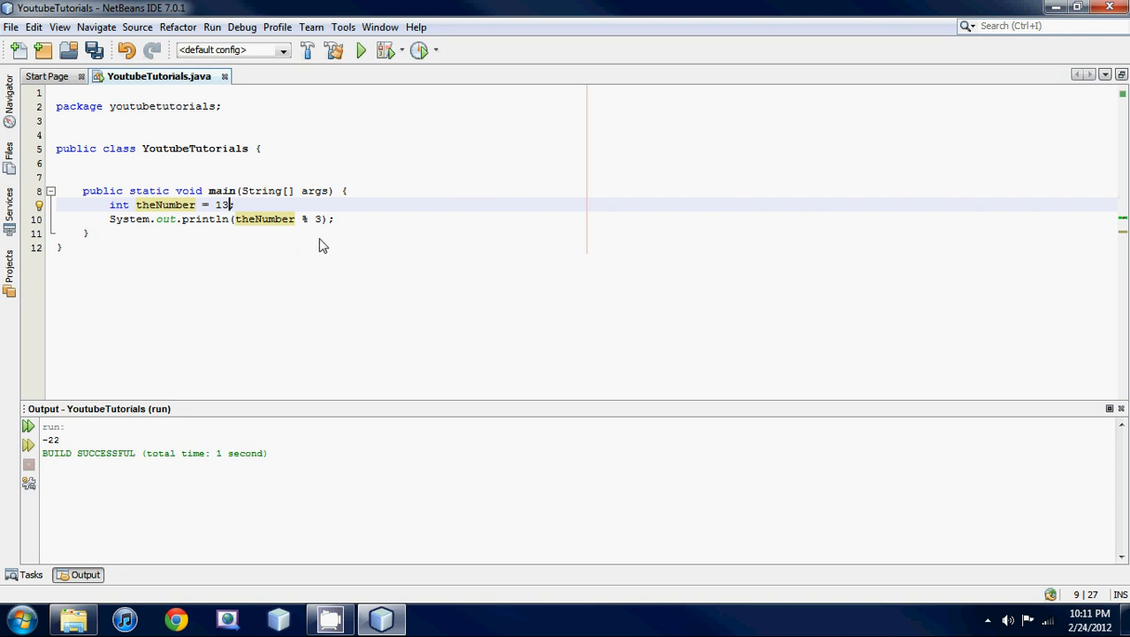
{"action": "mouse_move", "coordinate": [305, 227]}
{"action": "type", "text": "double"}
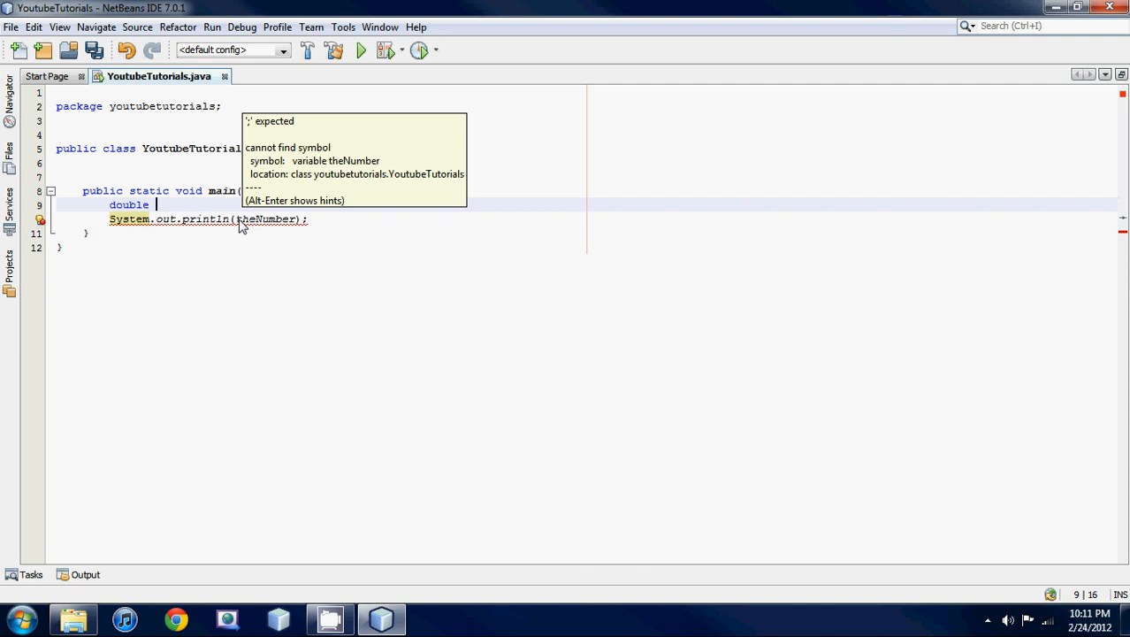
Step: Declare double theNumber = 67.897 and run it, then overwrite that declaration with String
{"action": "type", "text": "theNu"}
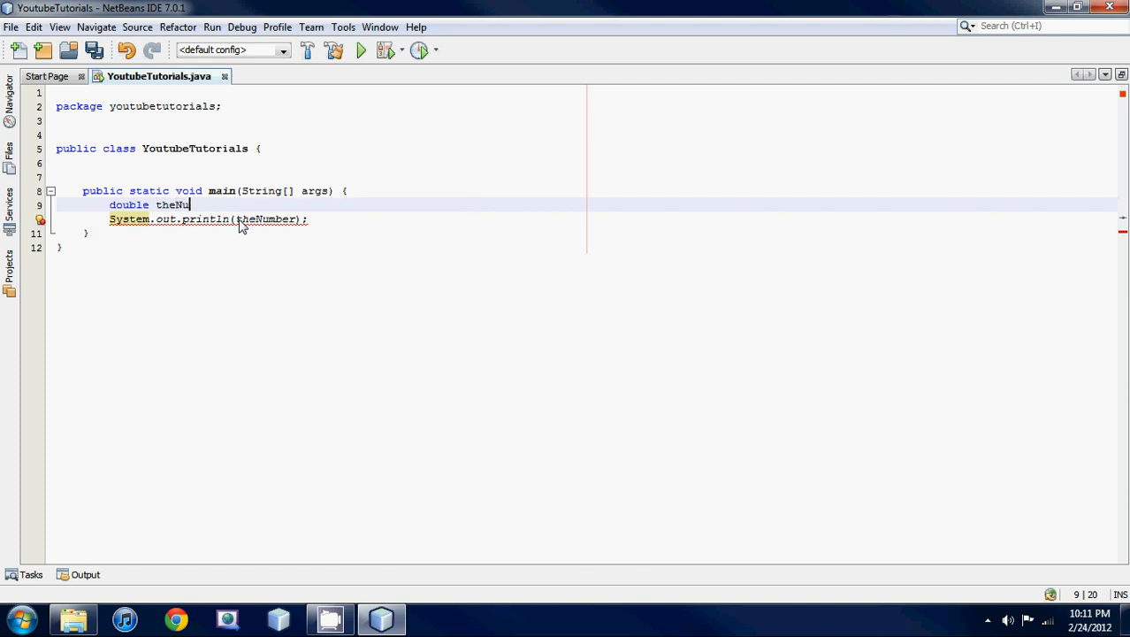
{"action": "type", "text": "mber ="}
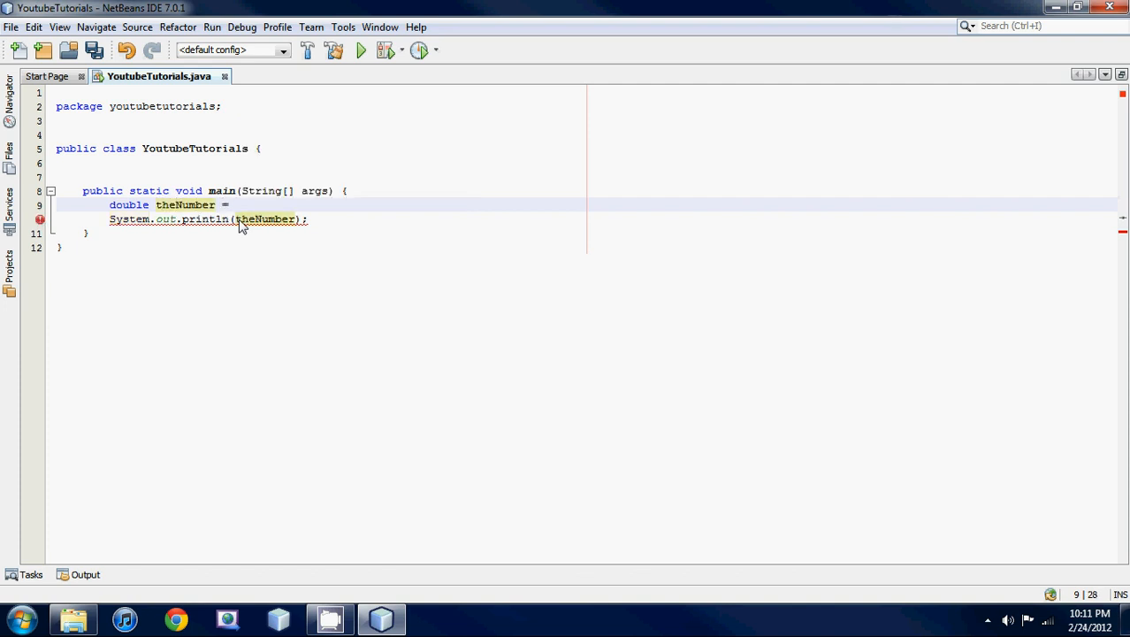
{"action": "type", "text": "67.897"}
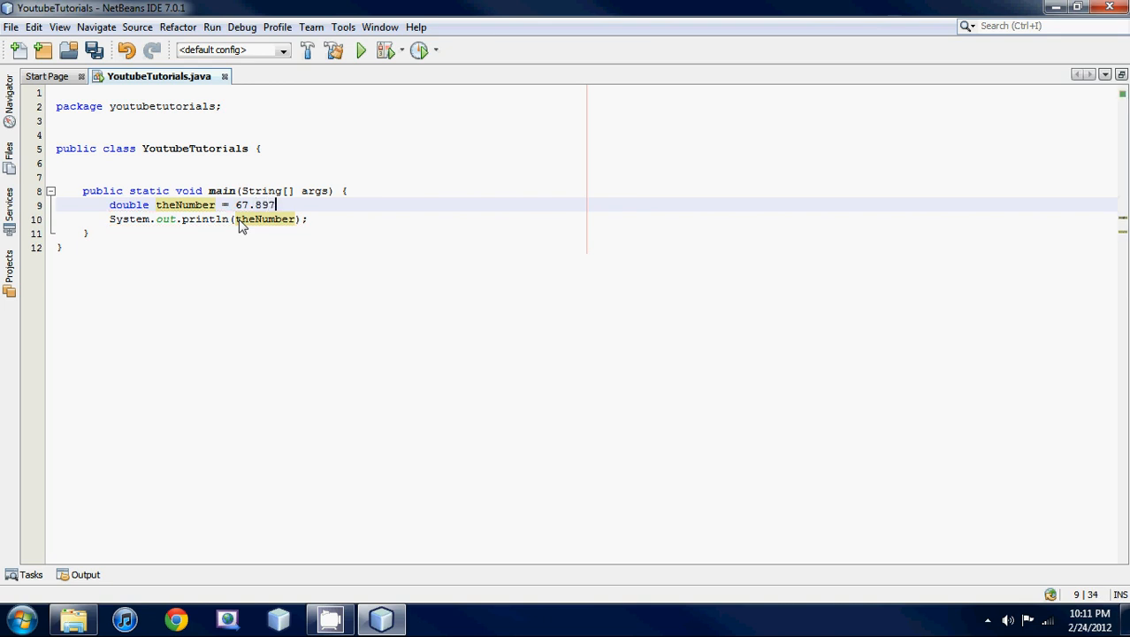
{"action": "left_click", "coordinate": [360, 49]}
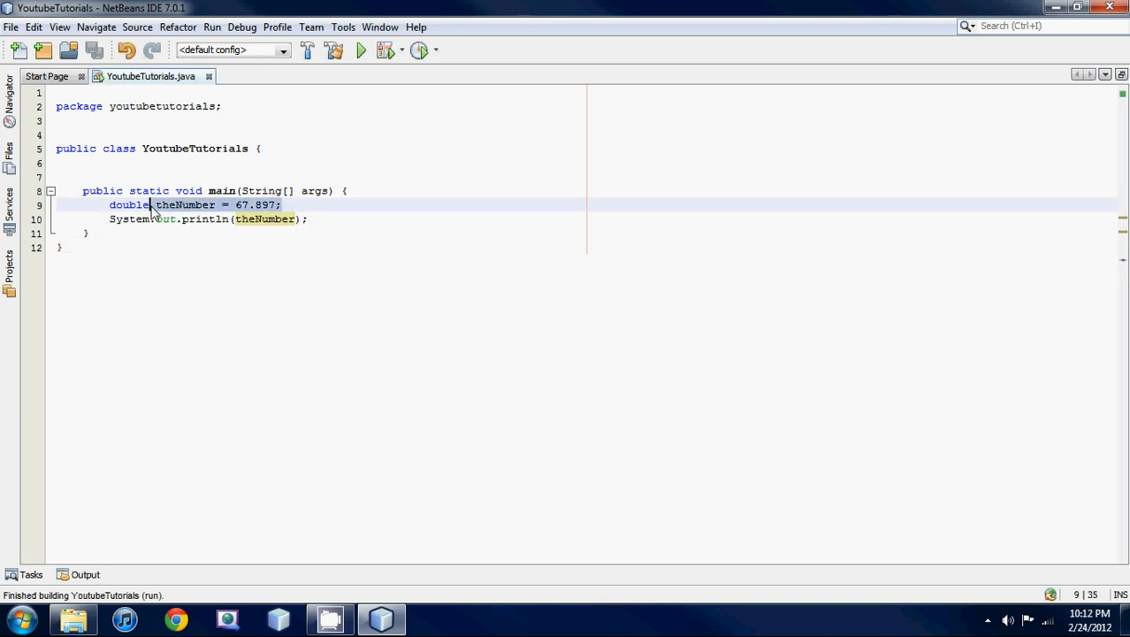
{"action": "double_click", "coordinate": [128, 205]}
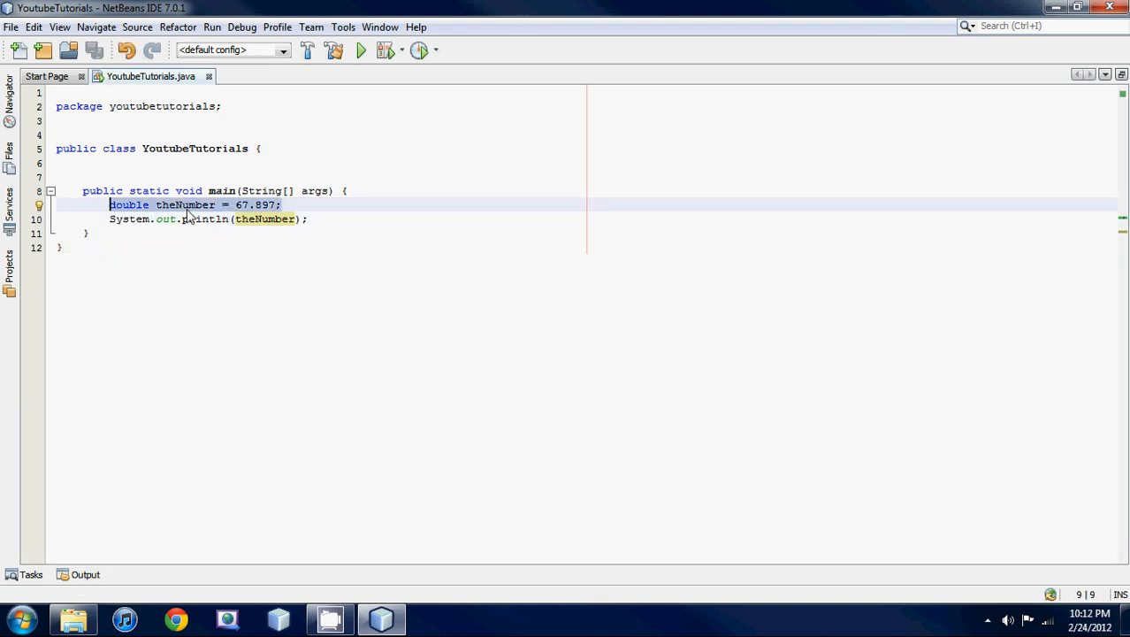
{"action": "type", "text": "String"}
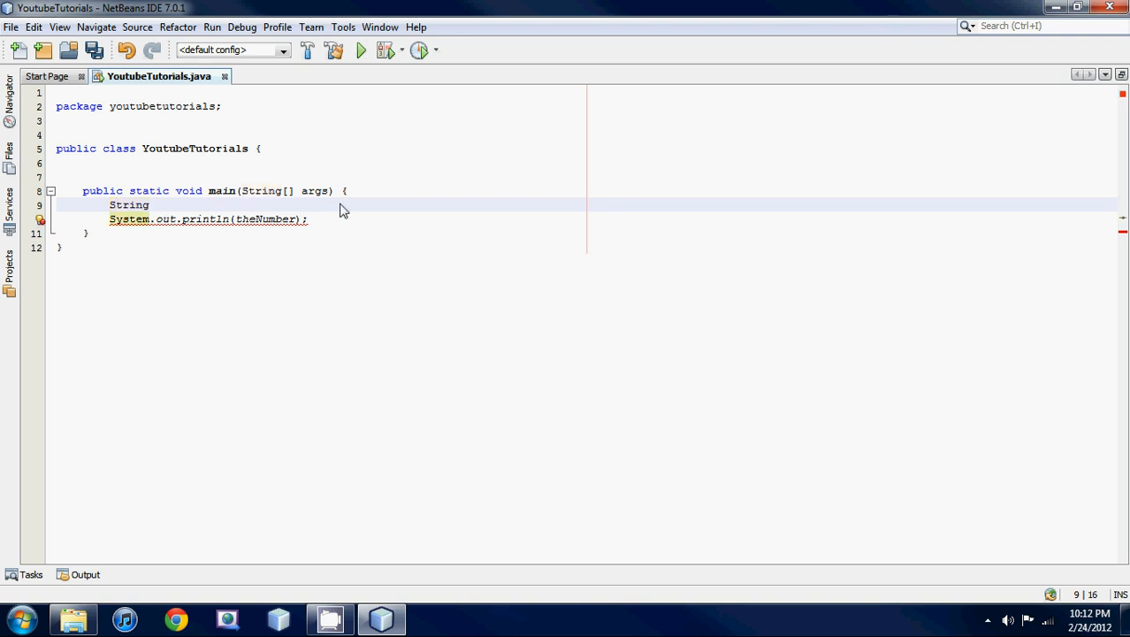
Step: Finish String name = "I love macaroni and cheese with ketchup"; and print name
{"action": "type", "text": "name ="}
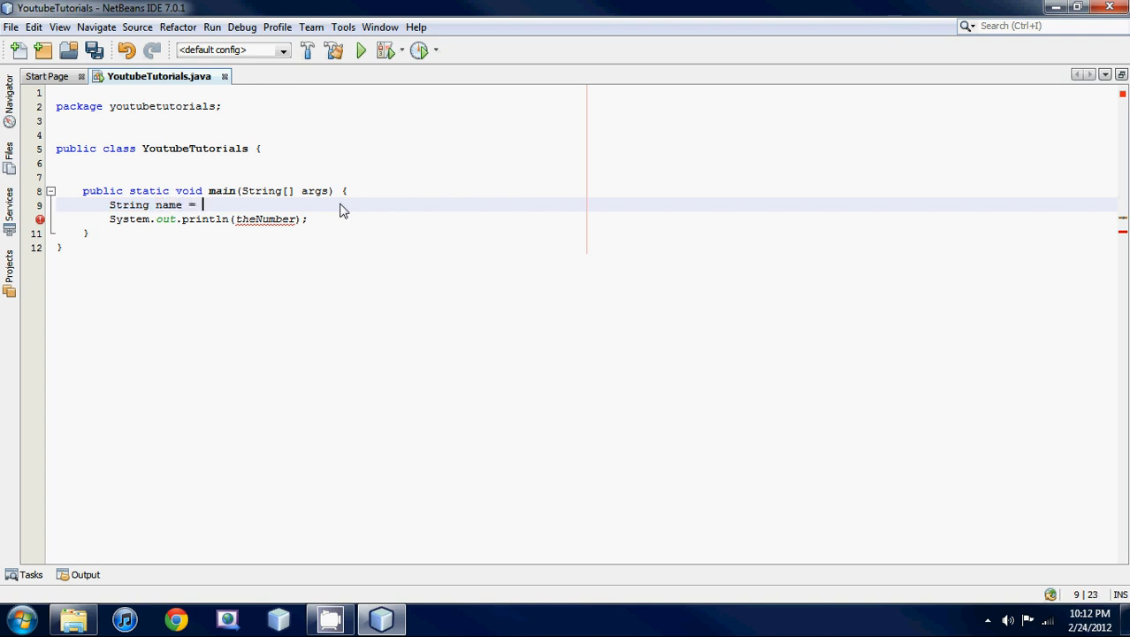
{"action": "type", "text": "\"\""}
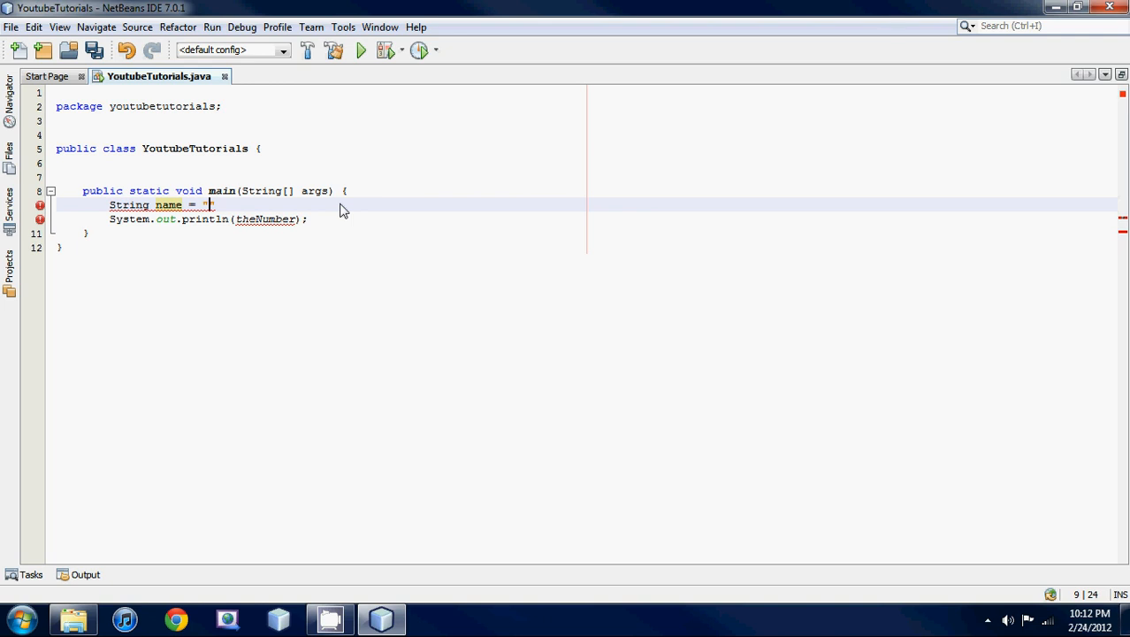
{"action": "type", "text": "\""}
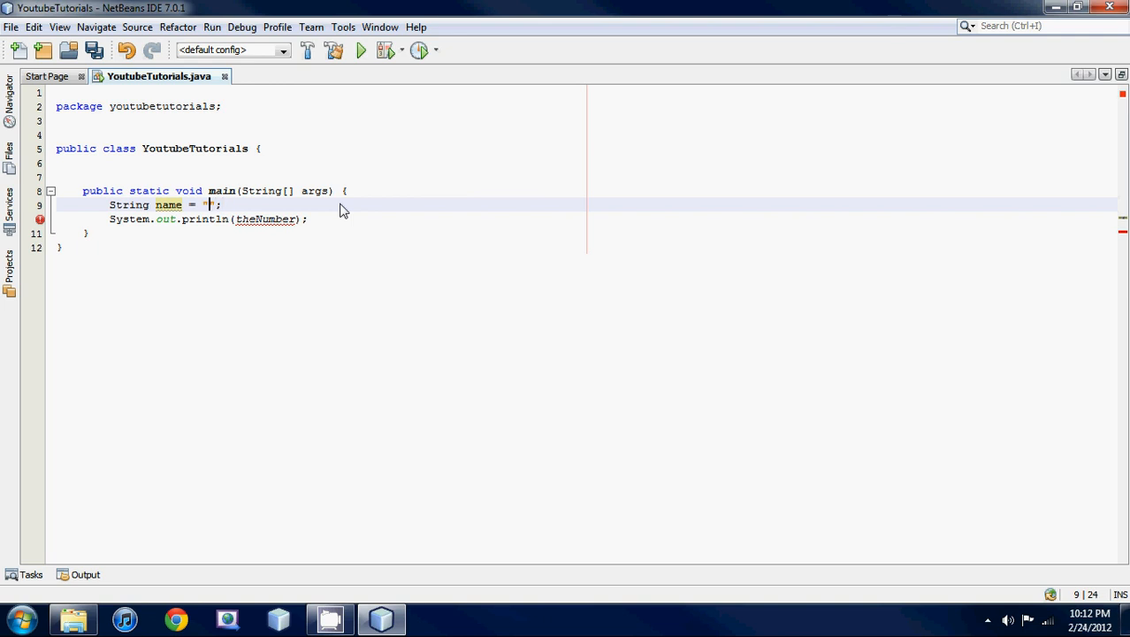
{"action": "type", "text": "I love mac"}
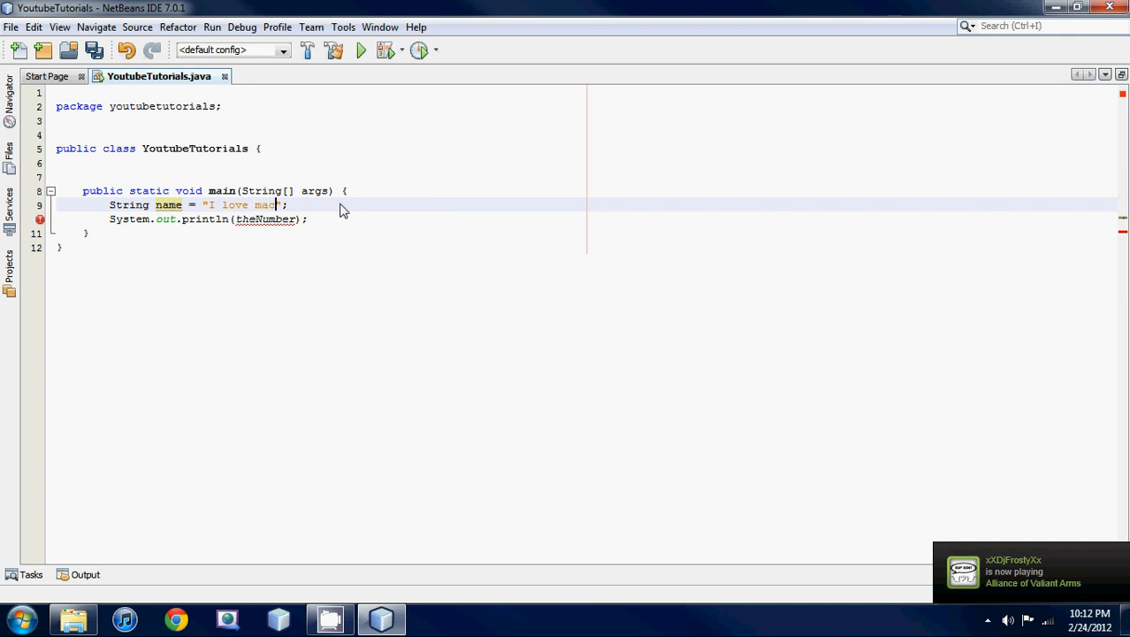
{"action": "type", "text": "aroni and cheese with"}
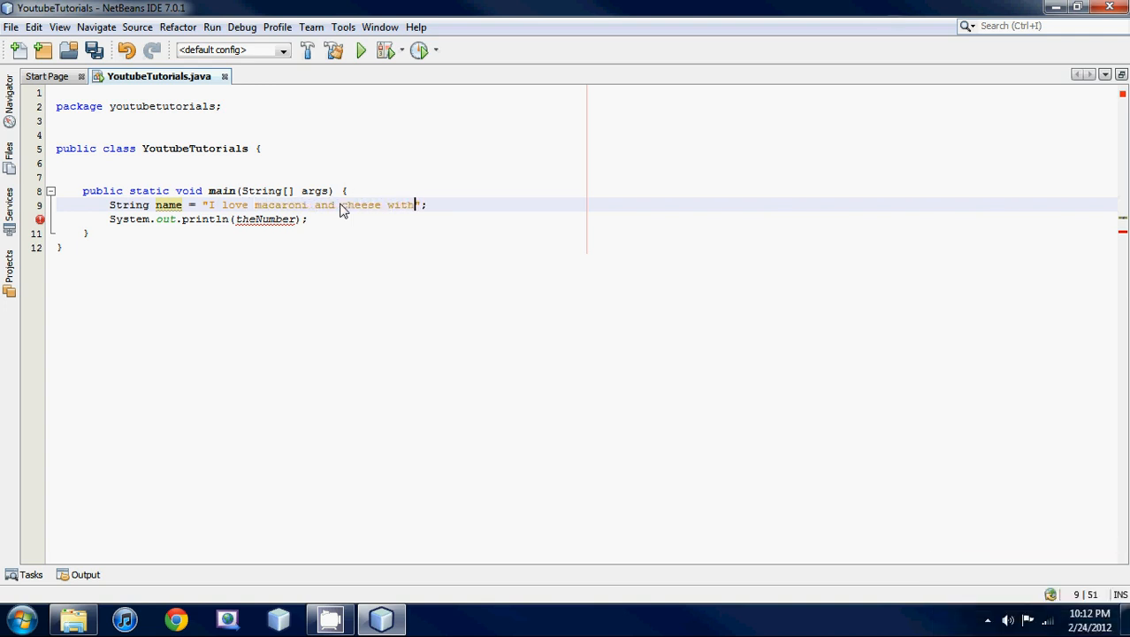
{"action": "type", "text": "ketchup"}
{"action": "left_click", "coordinate": [345, 219]}
{"action": "type", "text": "nam"}
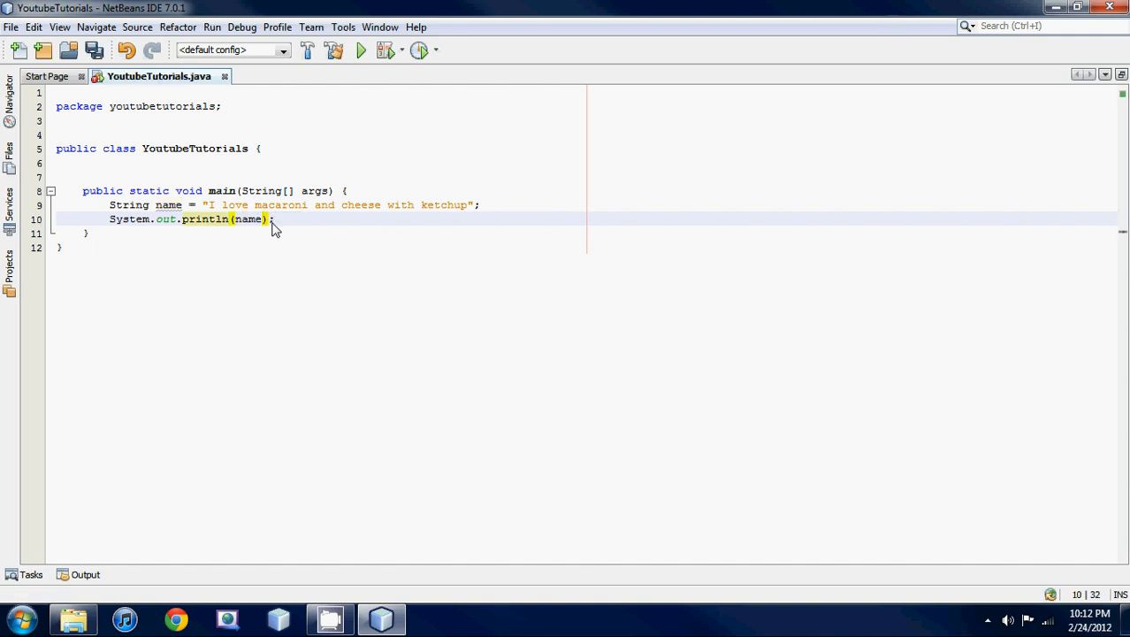
Step: Run Main Project to print "I love macaroni and cheese with ketchup" in Output
{"action": "left_click", "coordinate": [211, 27]}
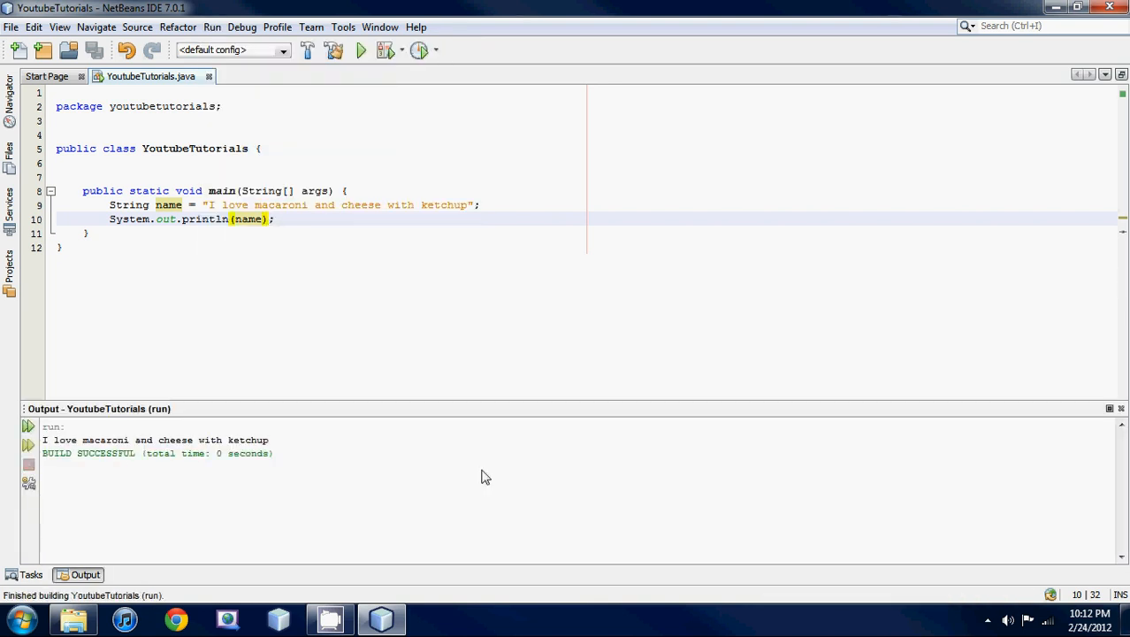
{"action": "mouse_move", "coordinate": [277, 450]}
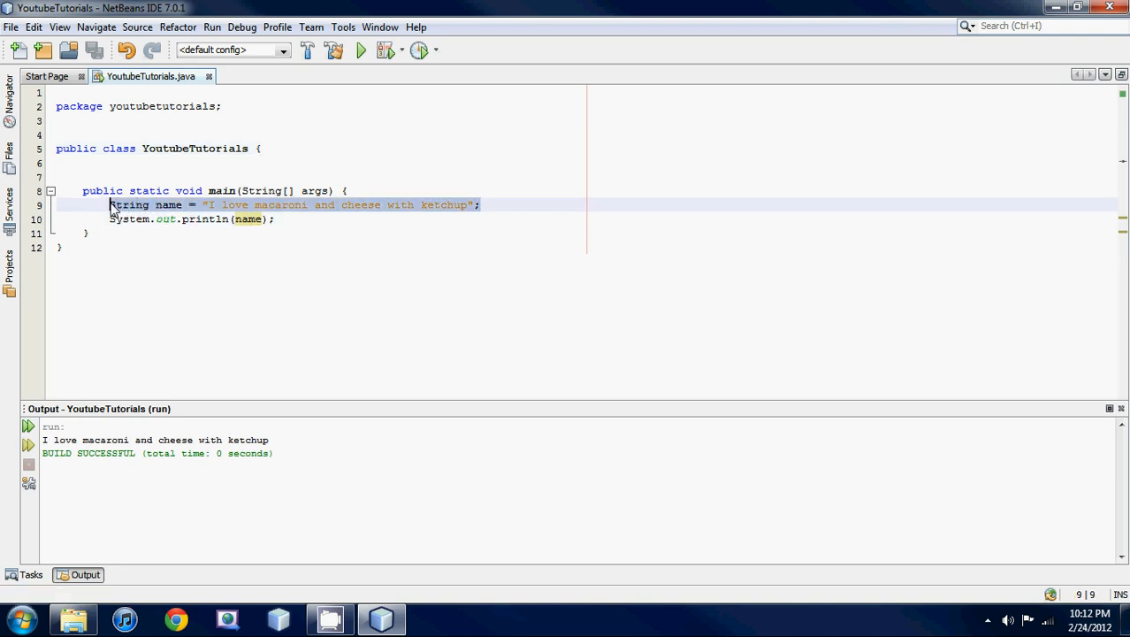
Step: Replace the String with char letter = 'b'; and print letter
{"action": "type", "text": "char"}
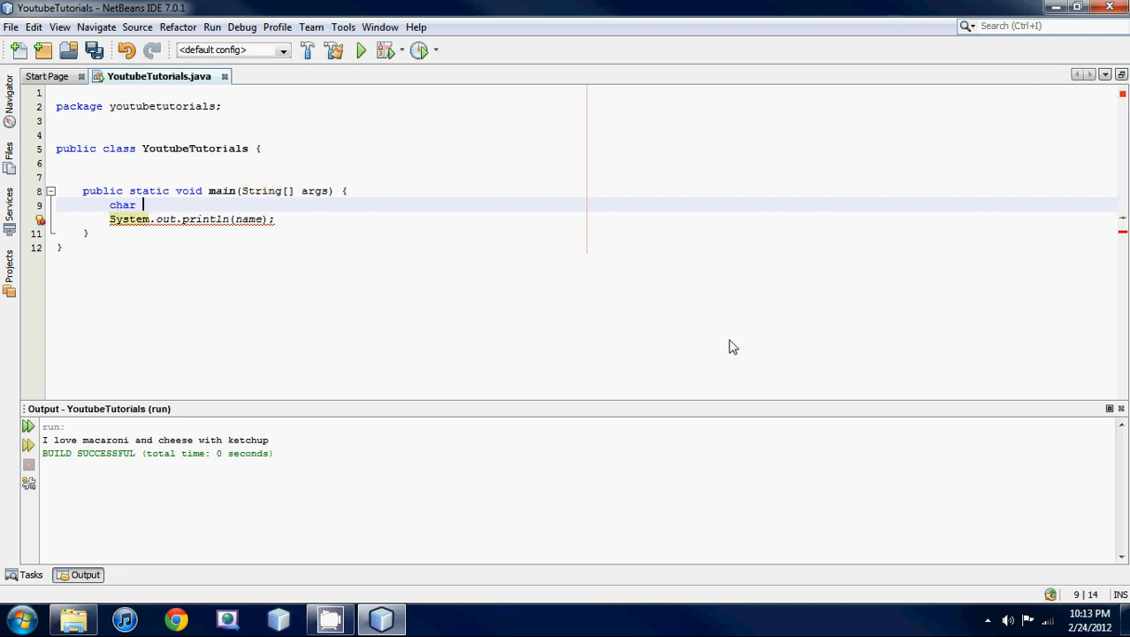
{"action": "type", "text": "let"}
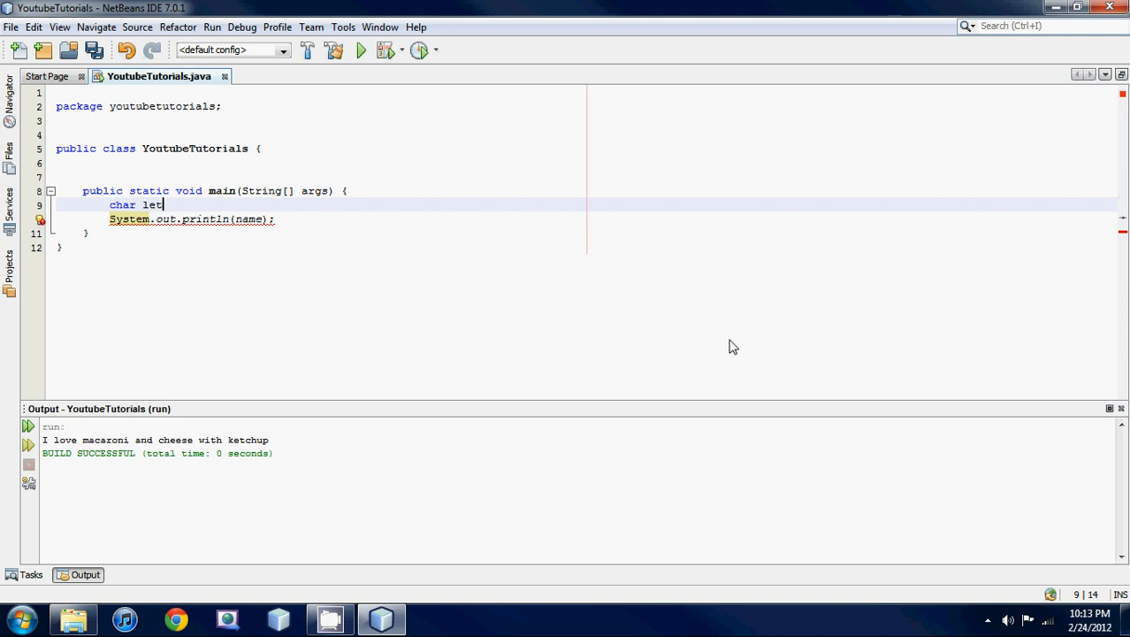
{"action": "type", "text": "ter ="}
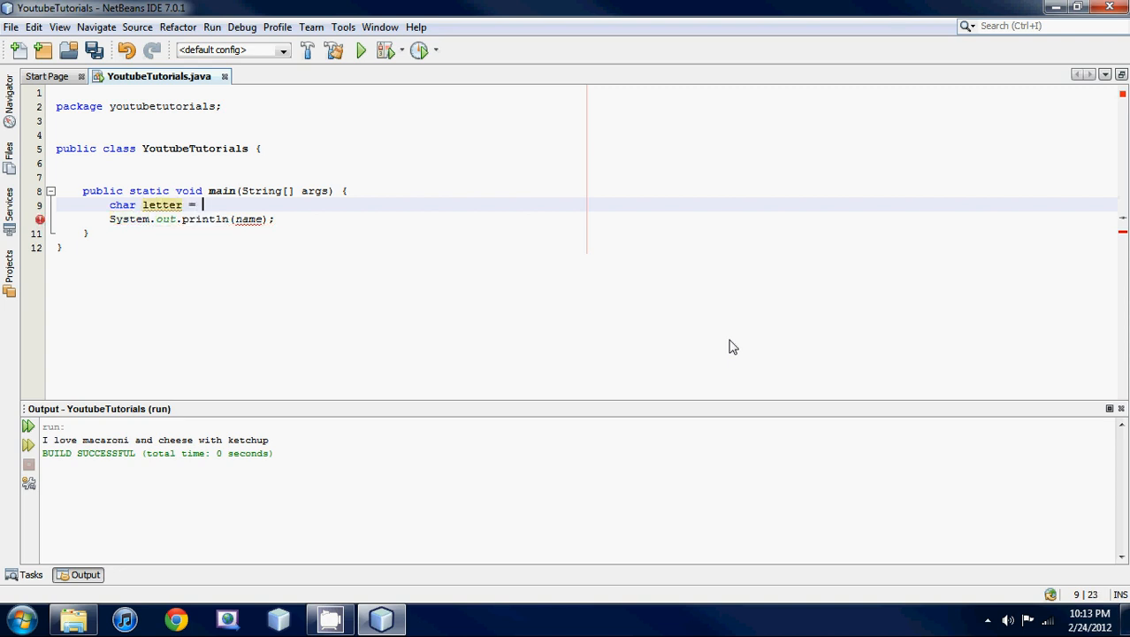
{"action": "type", "text": "'';"}
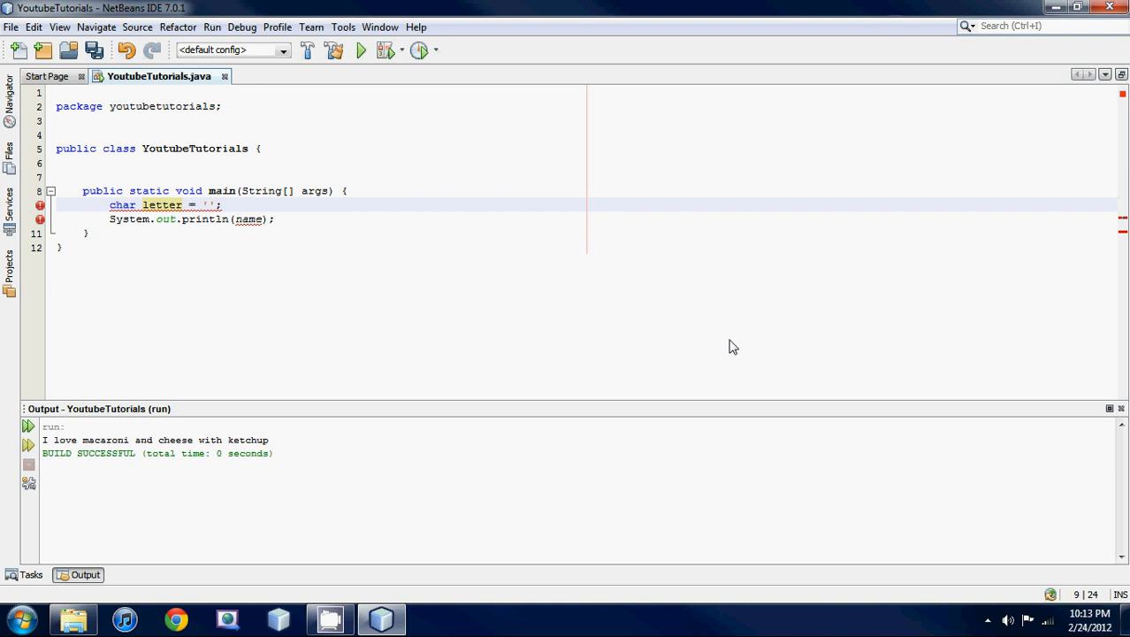
{"action": "type", "text": "b"}
{"action": "left_click", "coordinate": [318, 219]}
{"action": "type", "text": "letter"}
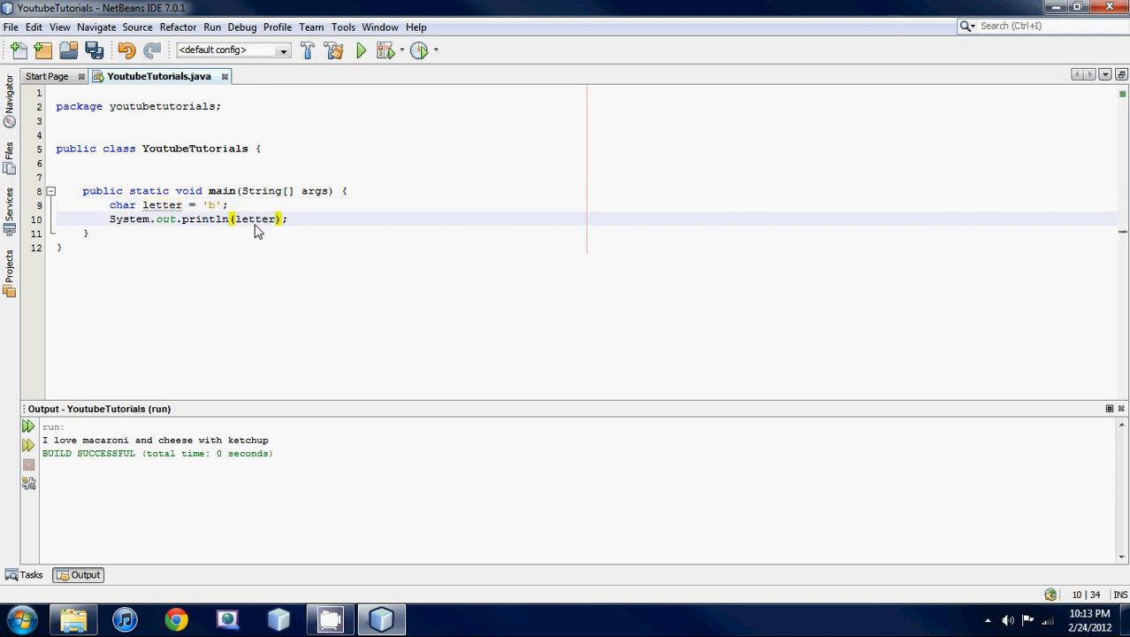
{"action": "left_click", "coordinate": [212, 27]}
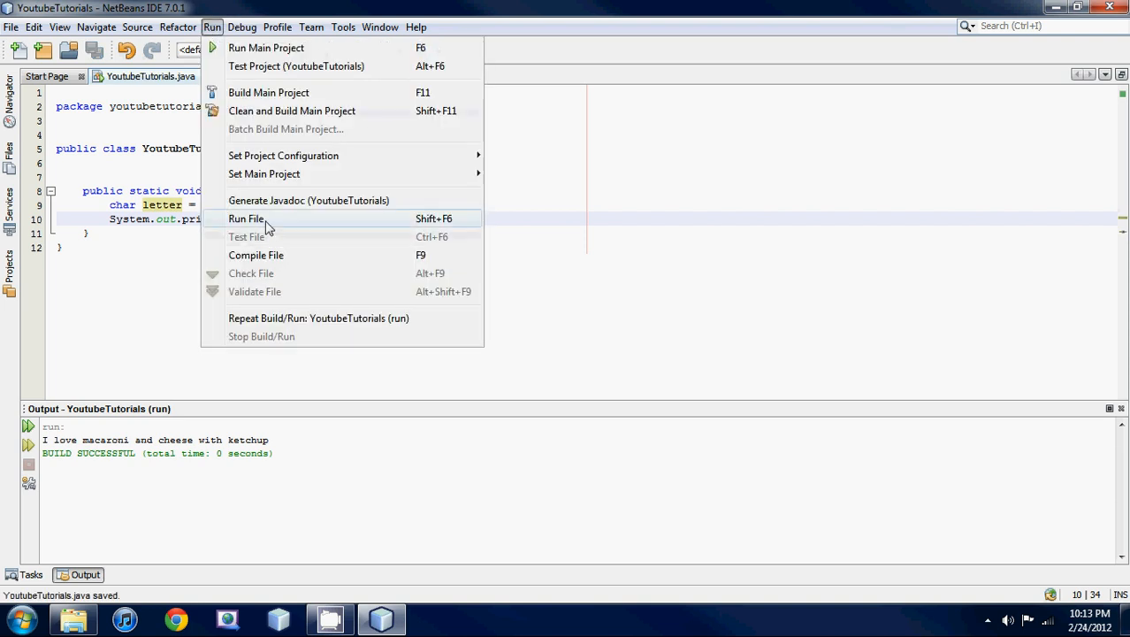
Step: Run the current file, then change letter's value to double-quoted "3"
{"action": "left_click", "coordinate": [247, 218]}
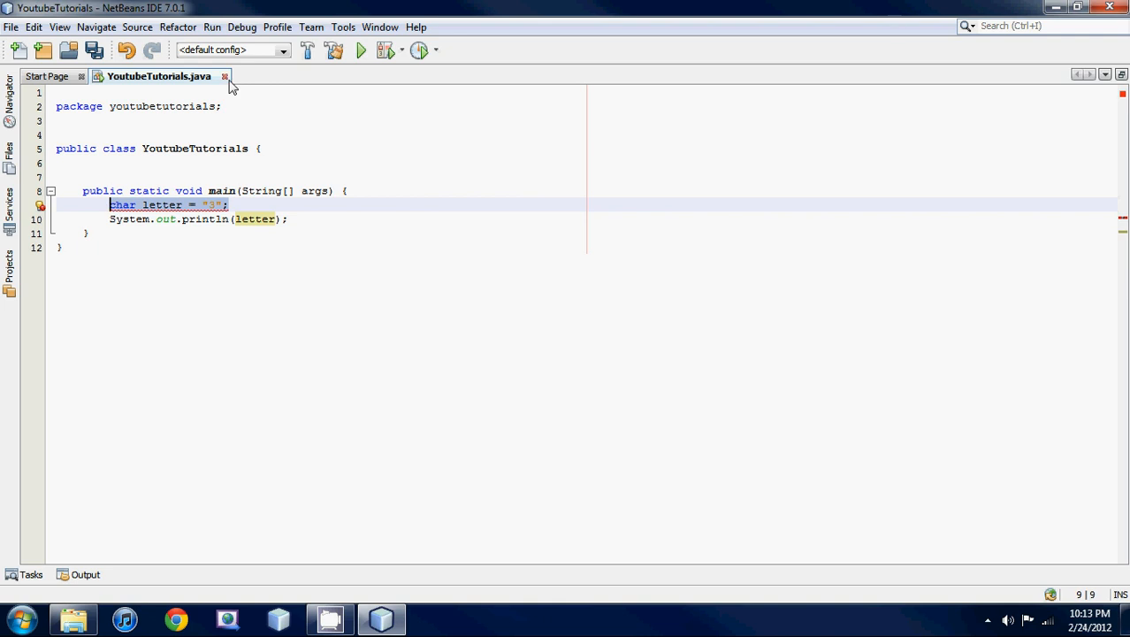
Step: Run the erroneous code and cancel the errors warning, leaving BUILD FAILED
{"action": "left_click", "coordinate": [359, 49]}
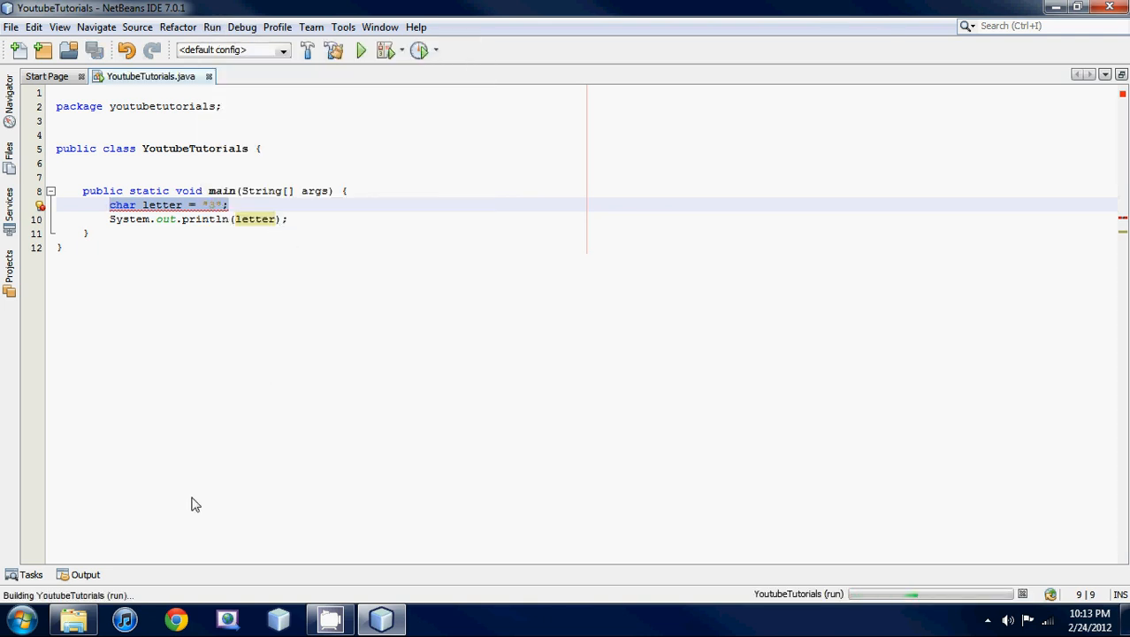
{"action": "left_click", "coordinate": [360, 49]}
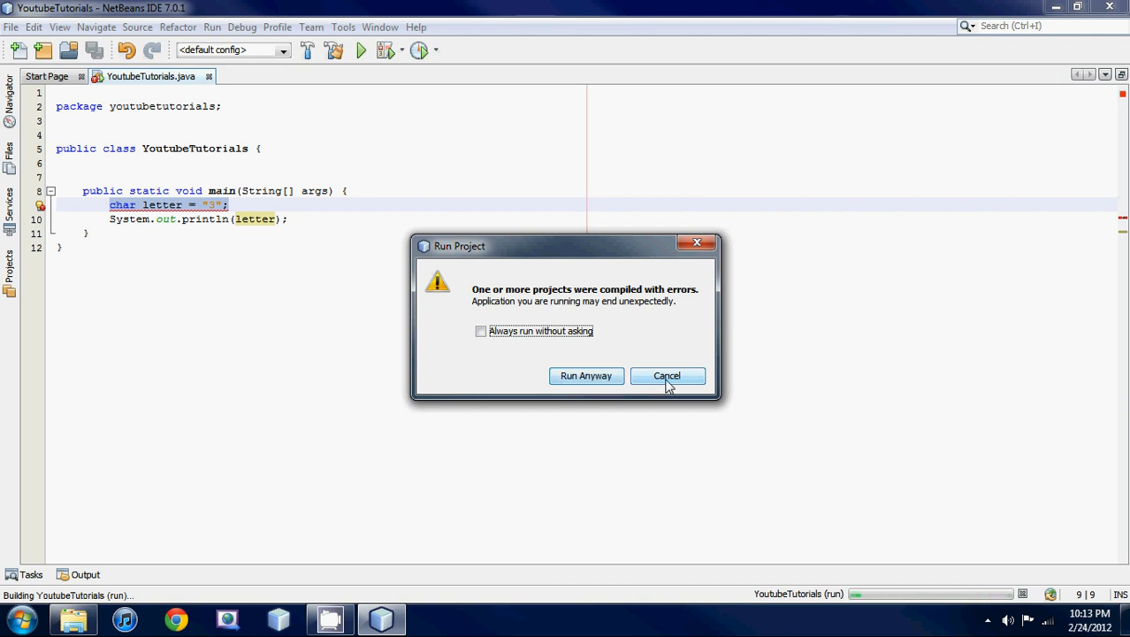
{"action": "left_click", "coordinate": [666, 375]}
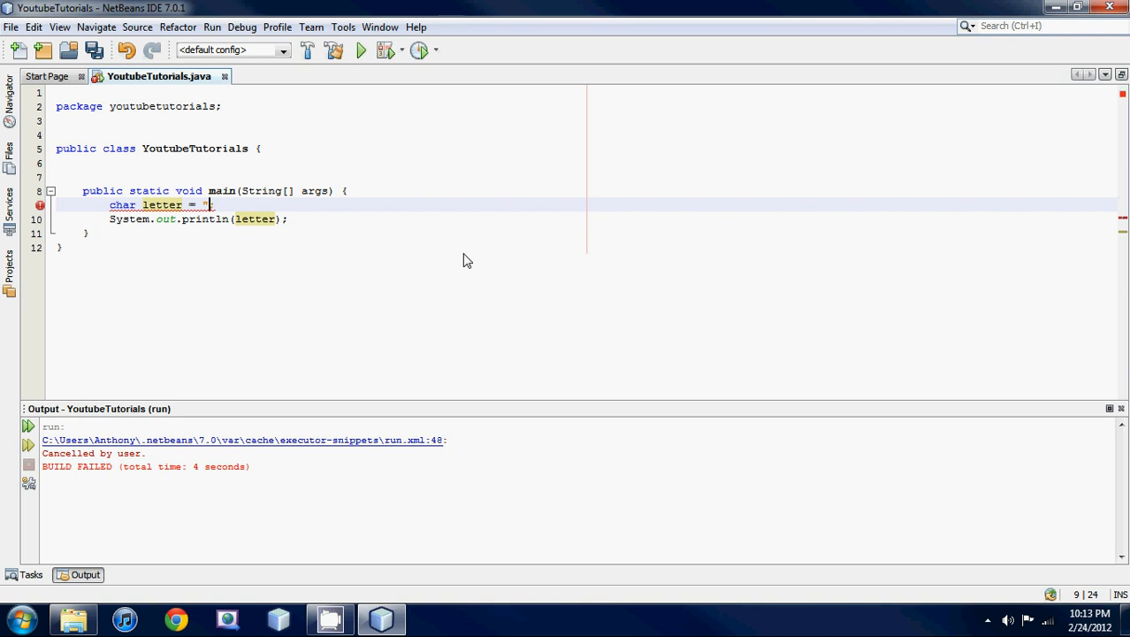
Step: Change line 9 to char letter = 'a'; using single quotes
{"action": "type", "text": "asc"}
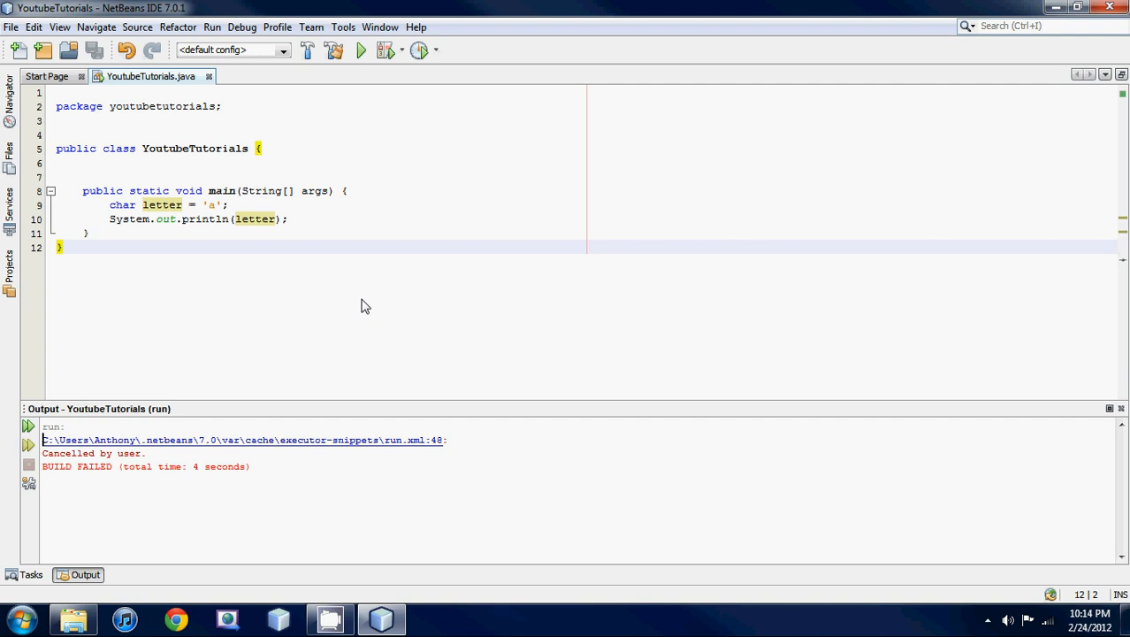
{"action": "mouse_move", "coordinate": [409, 111]}
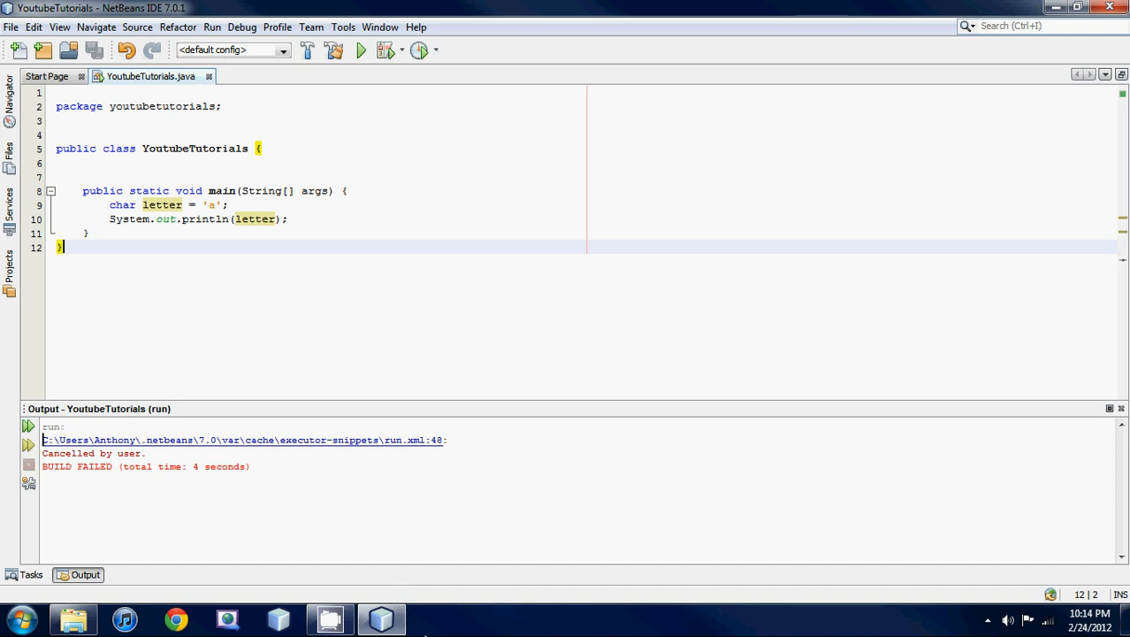
{"action": "mouse_move", "coordinate": [382, 618]}
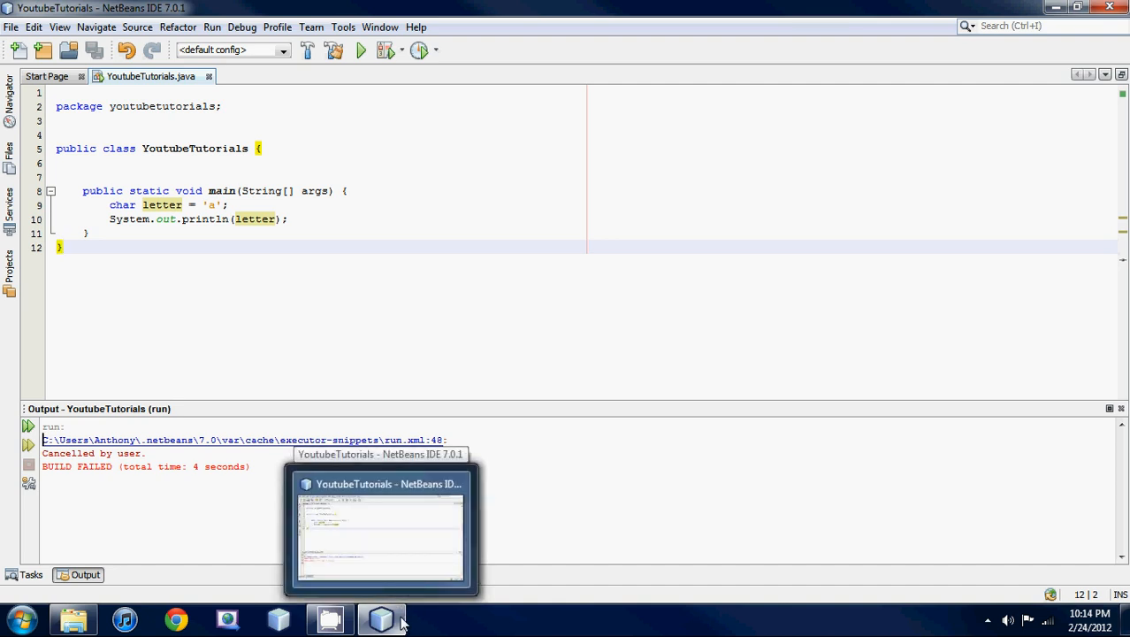
{"action": "mouse_move", "coordinate": [672, 617]}
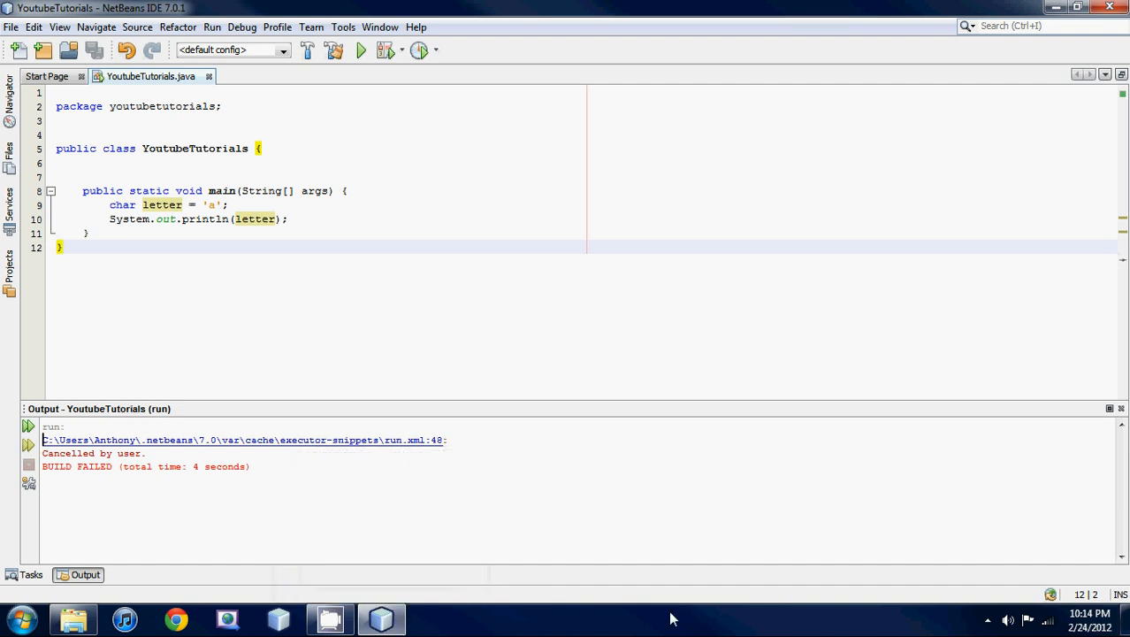